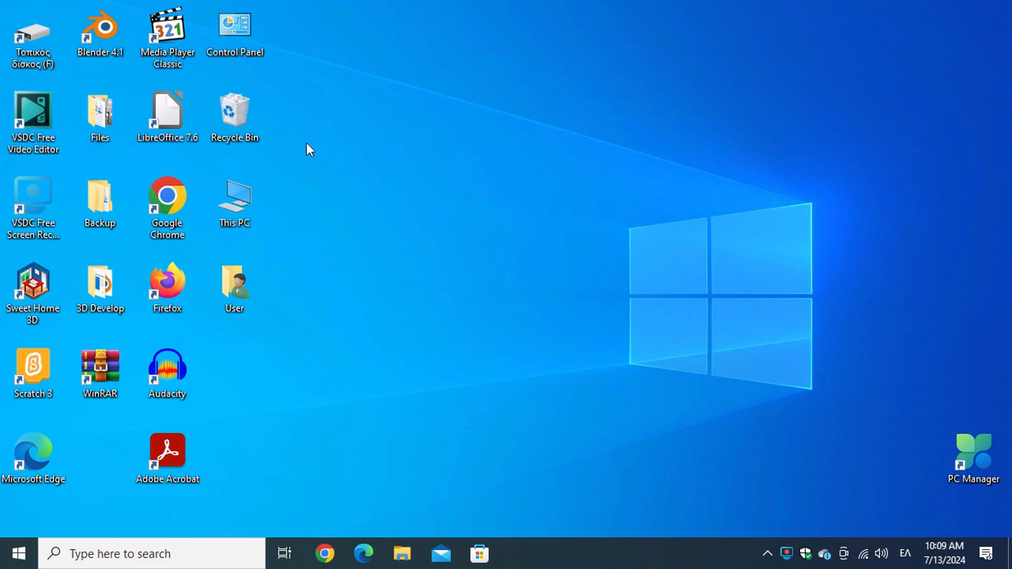
# Launch Blender 4.1 from its desktop shortcut.
pyautogui.click(99, 32)
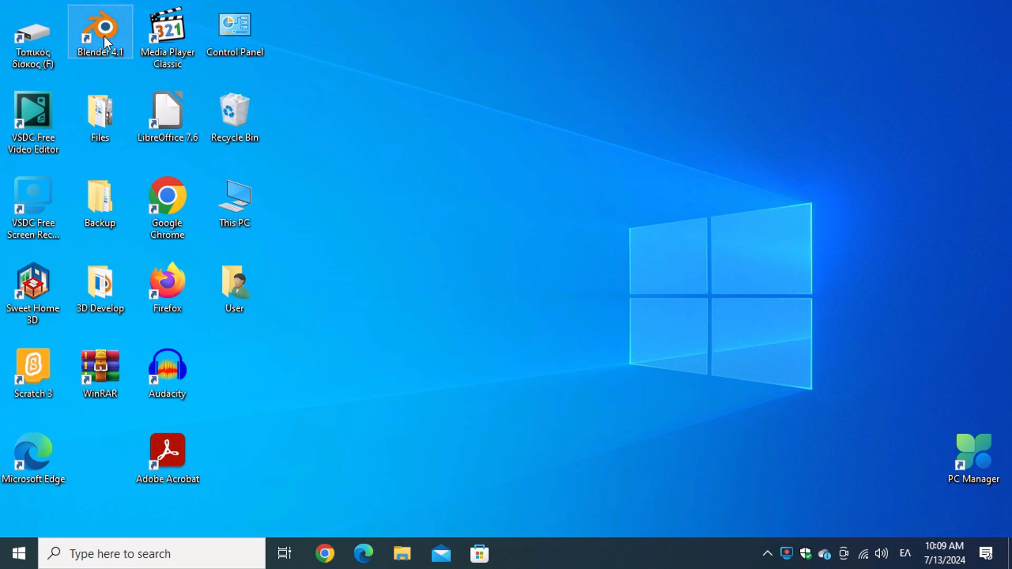
pyautogui.moveTo(573, 202)
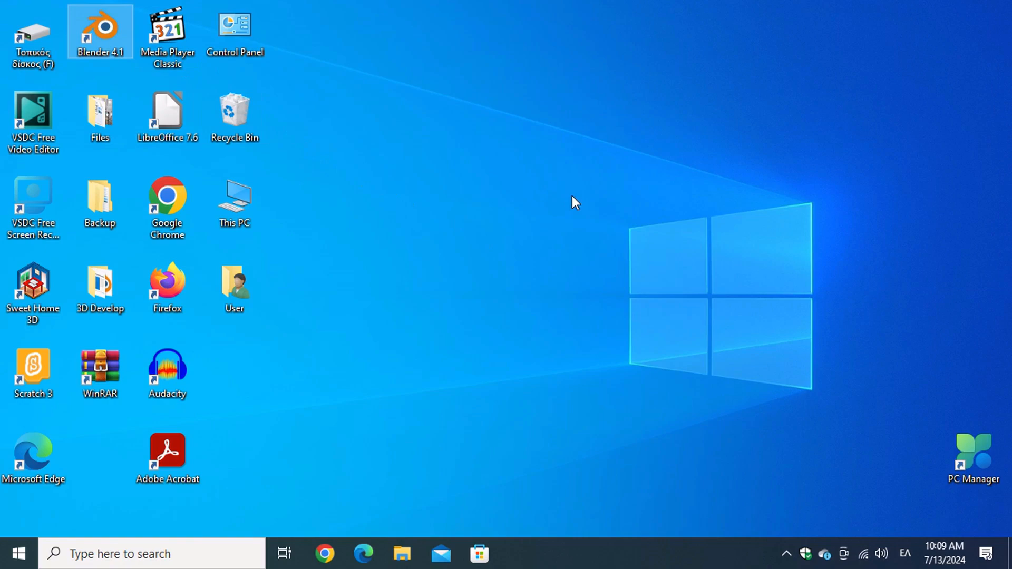
pyautogui.doubleClick(100, 31)
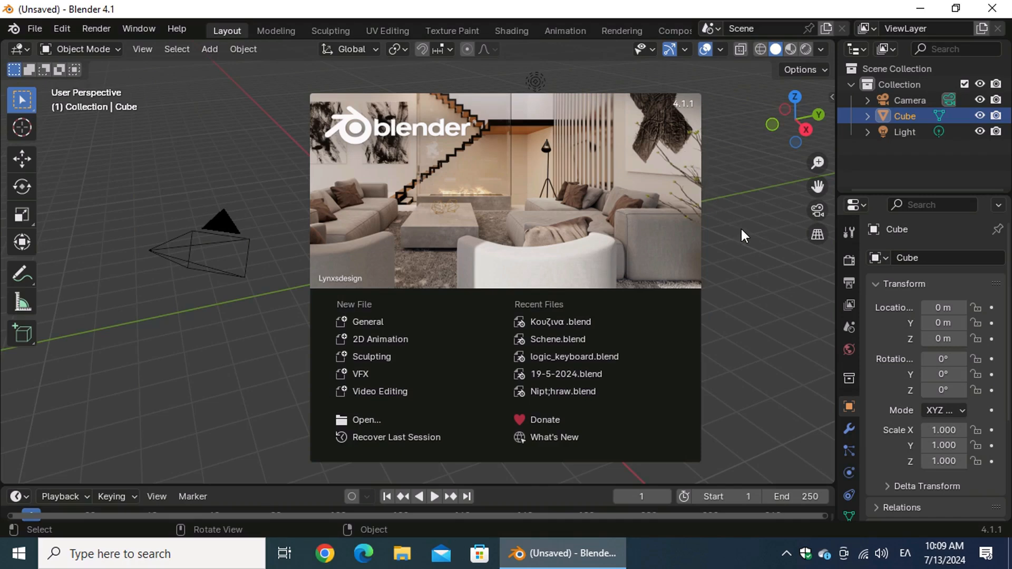
# Dismiss the splash screen and delete the default cube, keeping camera and light.
pyautogui.click(742, 234)
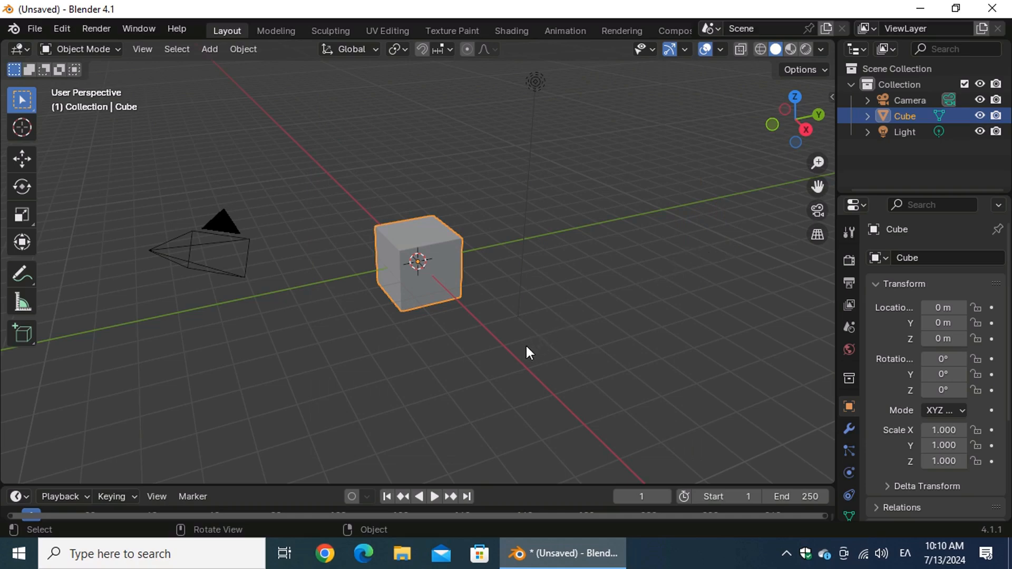
pyautogui.moveTo(455, 270)
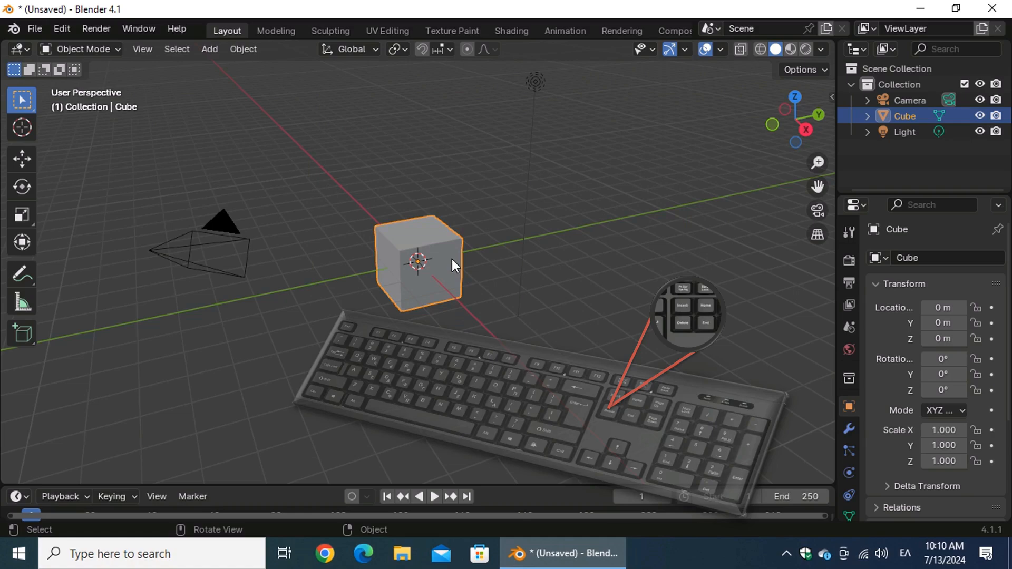
pyautogui.press('Delete')
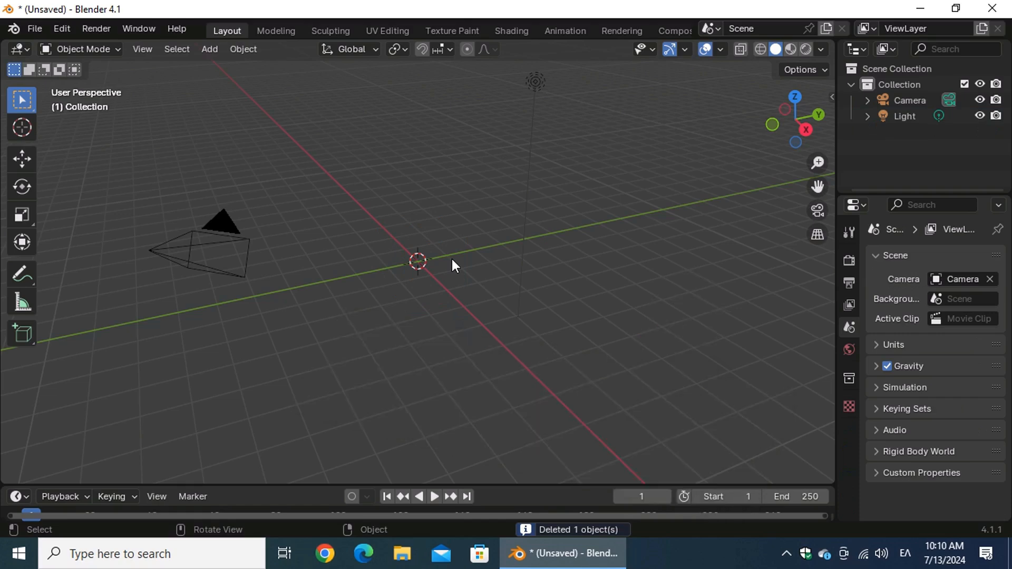
pyautogui.moveTo(540, 330)
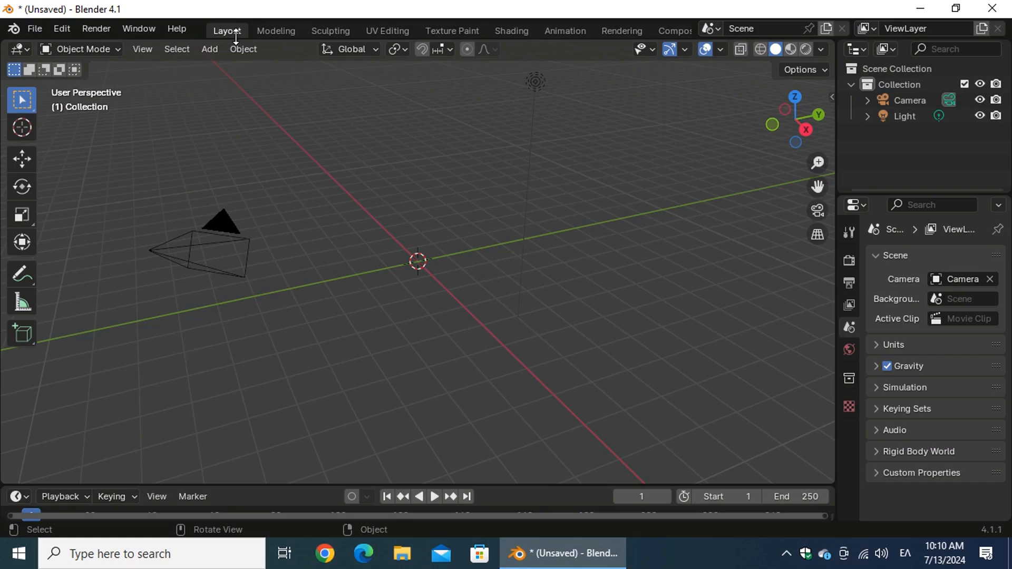
pyautogui.moveTo(550, 306)
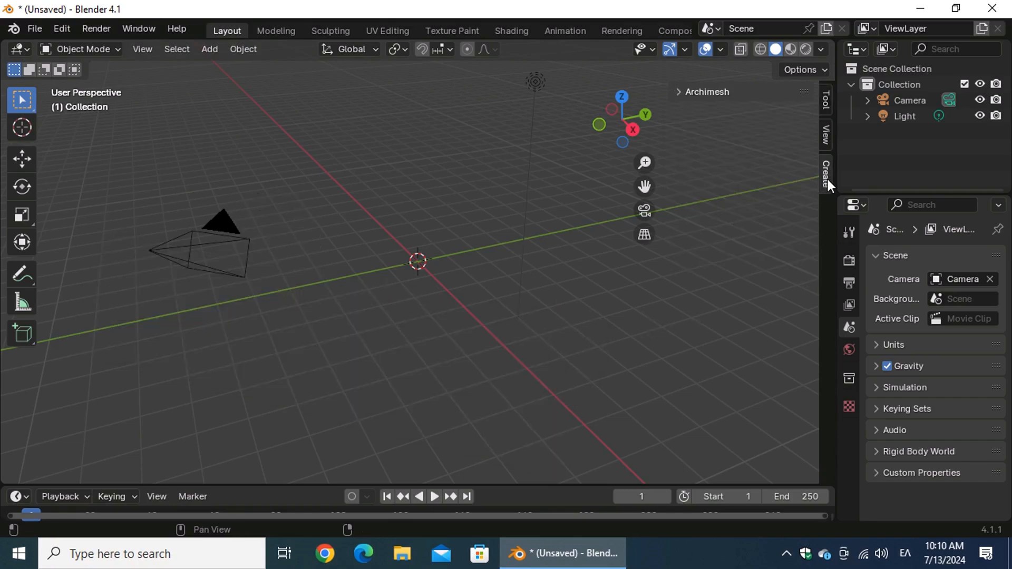
pyautogui.moveTo(746, 162)
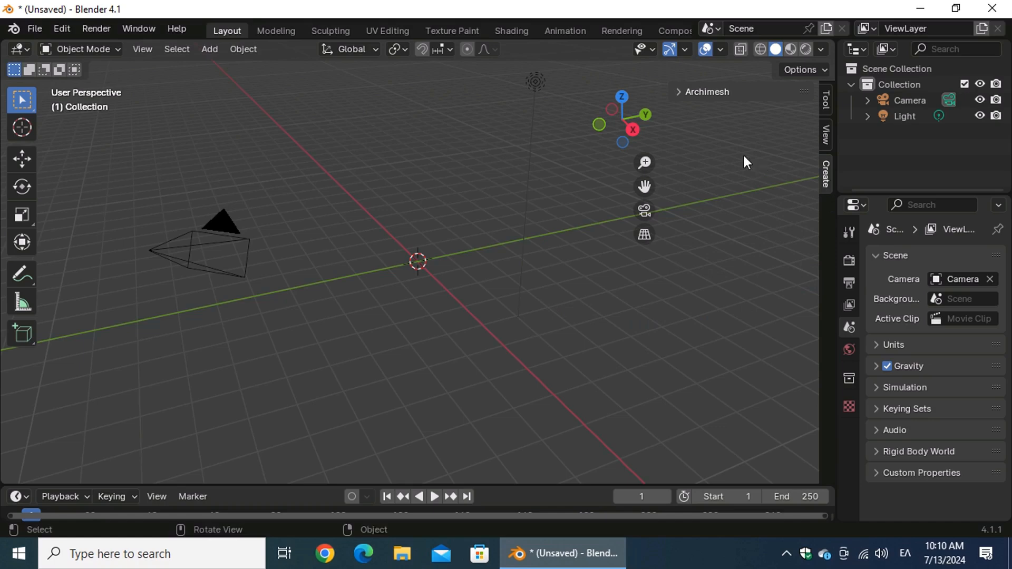
# Add an Archimesh Cabinets object (Cabinet1) at the origin from the Create sidebar.
pyautogui.click(678, 91)
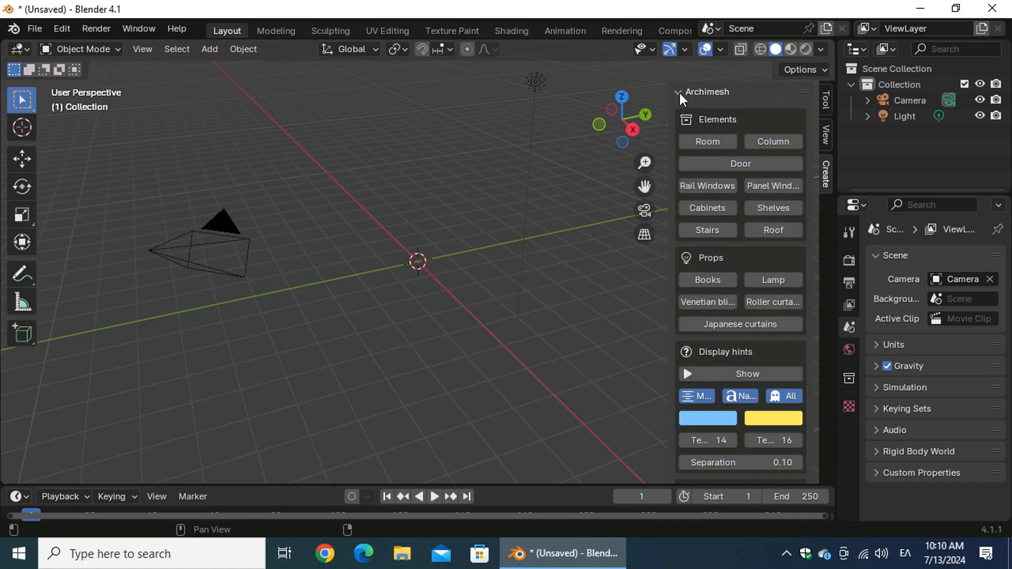
pyautogui.moveTo(706, 207)
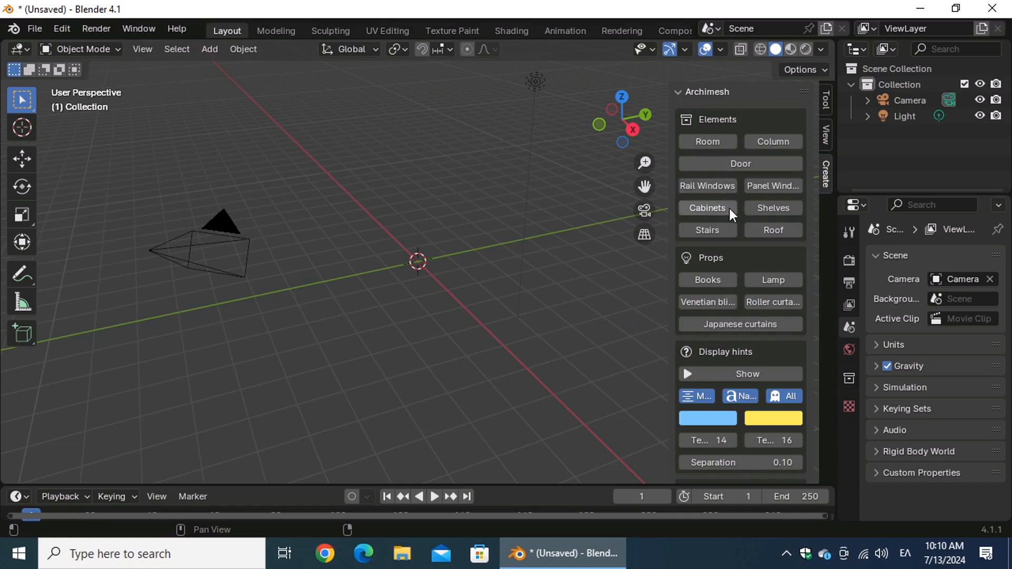
pyautogui.click(706, 207)
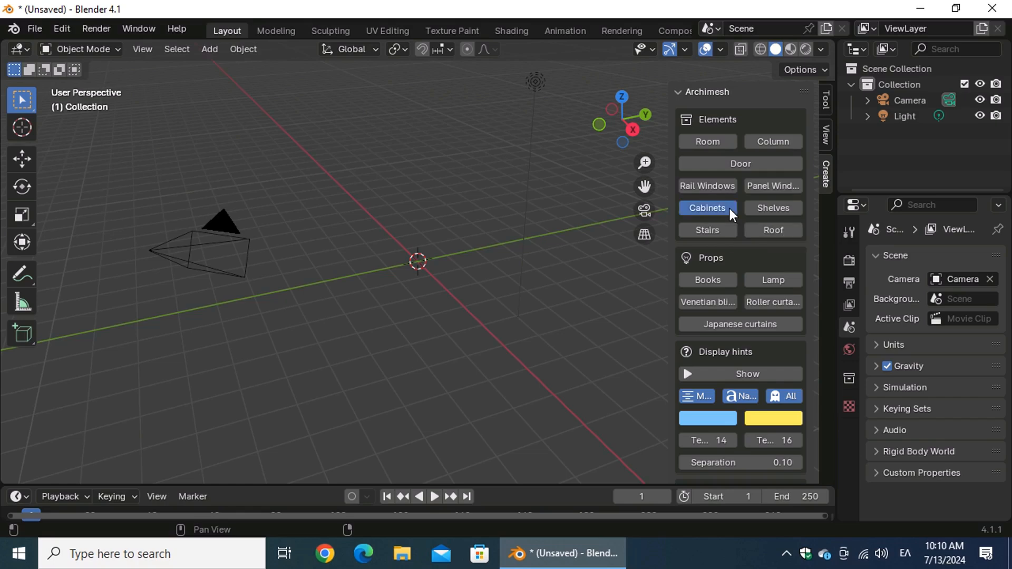
pyautogui.click(706, 208)
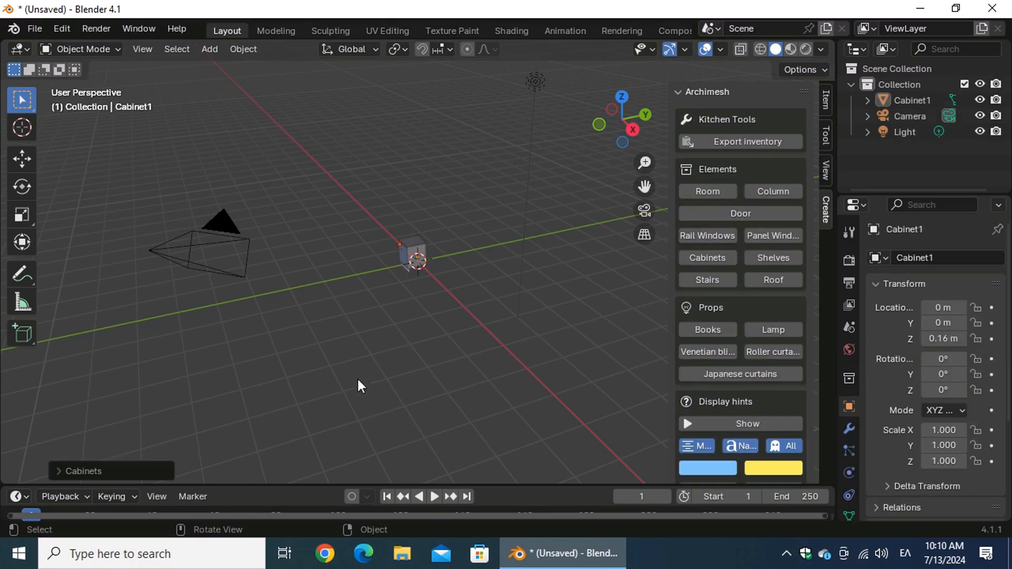
# Expand the Cabinets operator panel to show Cabinet1's 0.590 deep, 0.700 high settings.
pyautogui.click(82, 471)
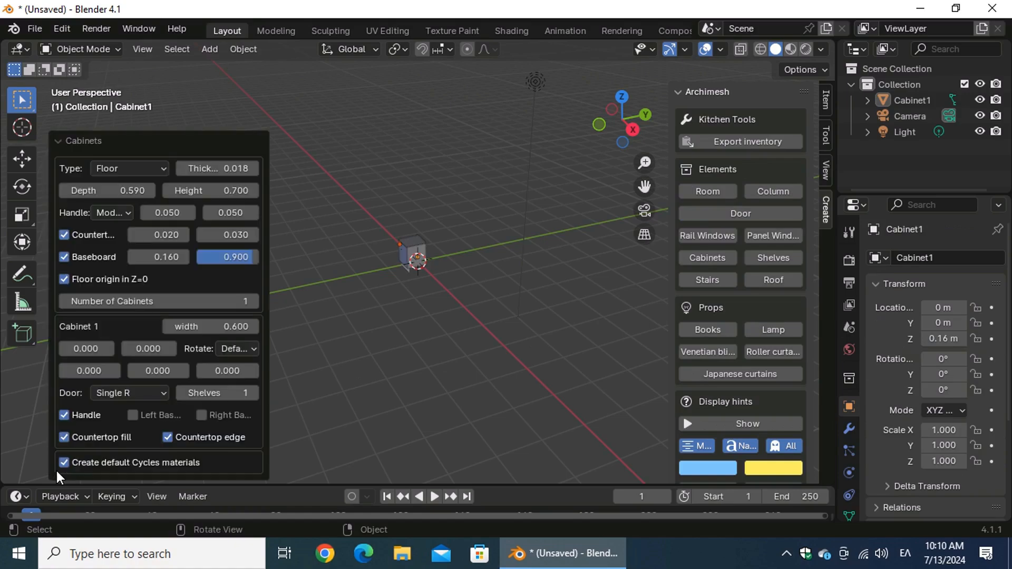
pyautogui.moveTo(123, 347)
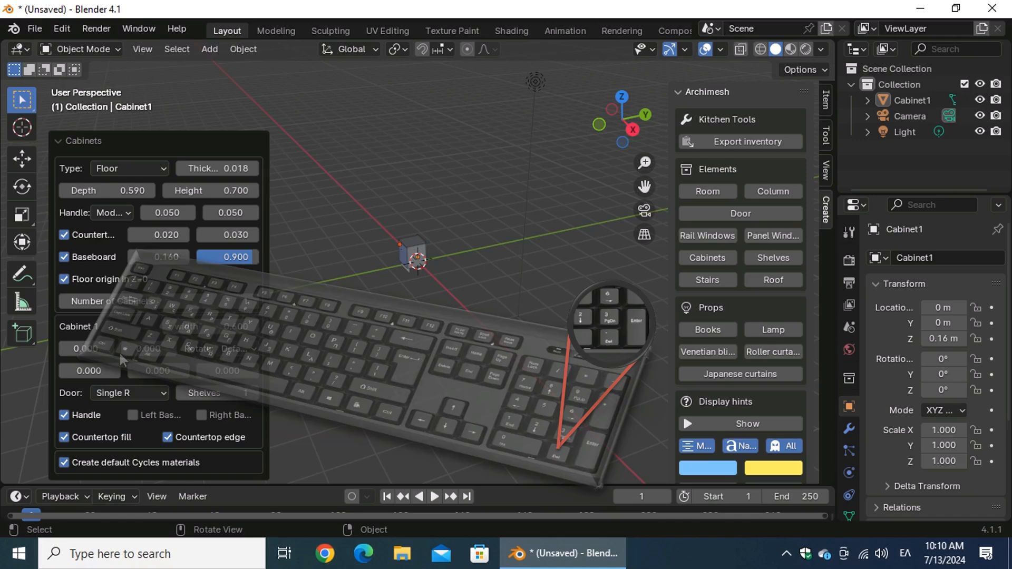
pyautogui.moveTo(405, 334)
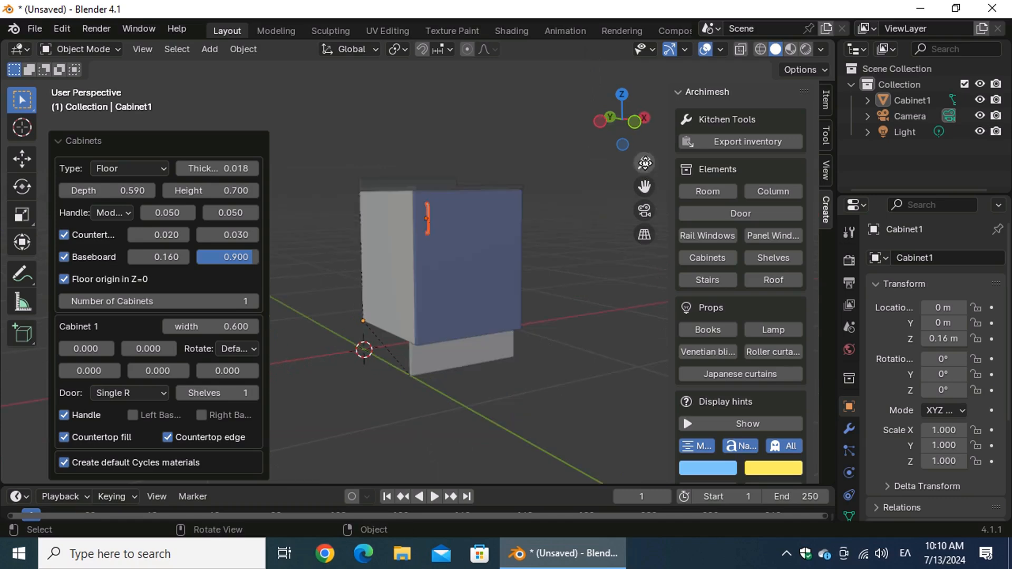
pyautogui.scroll(-3)
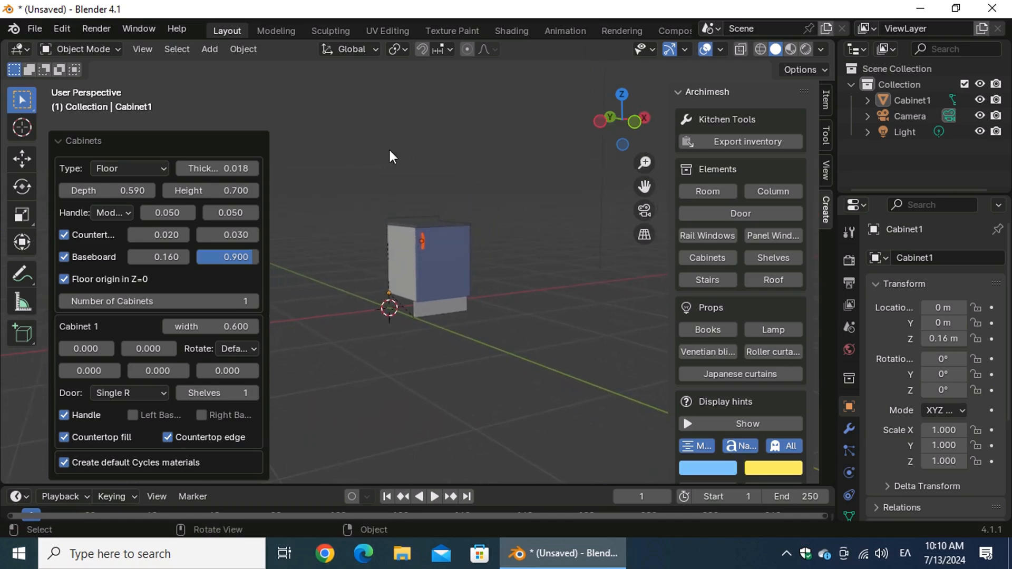
pyautogui.click(129, 168)
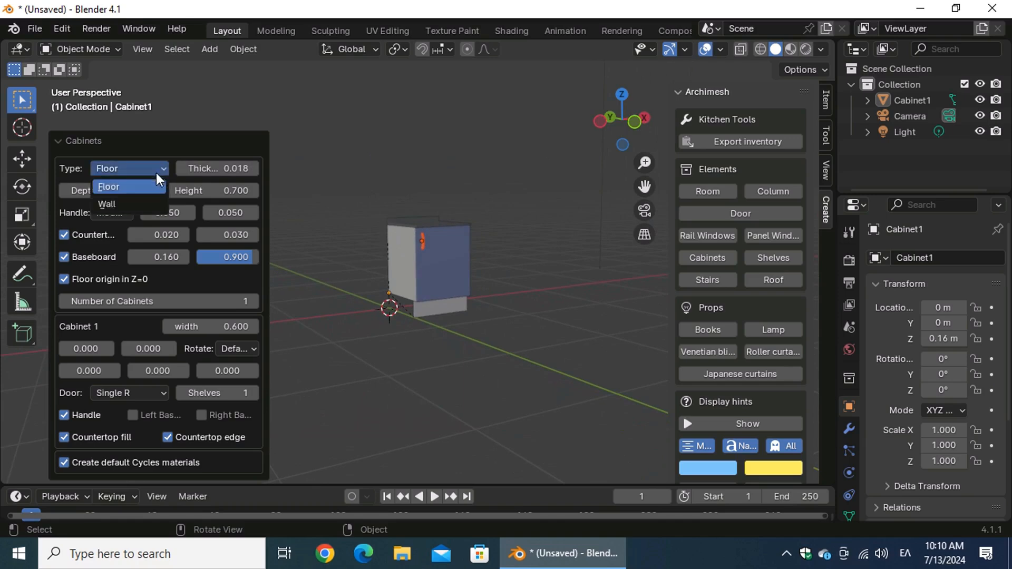
pyautogui.click(108, 203)
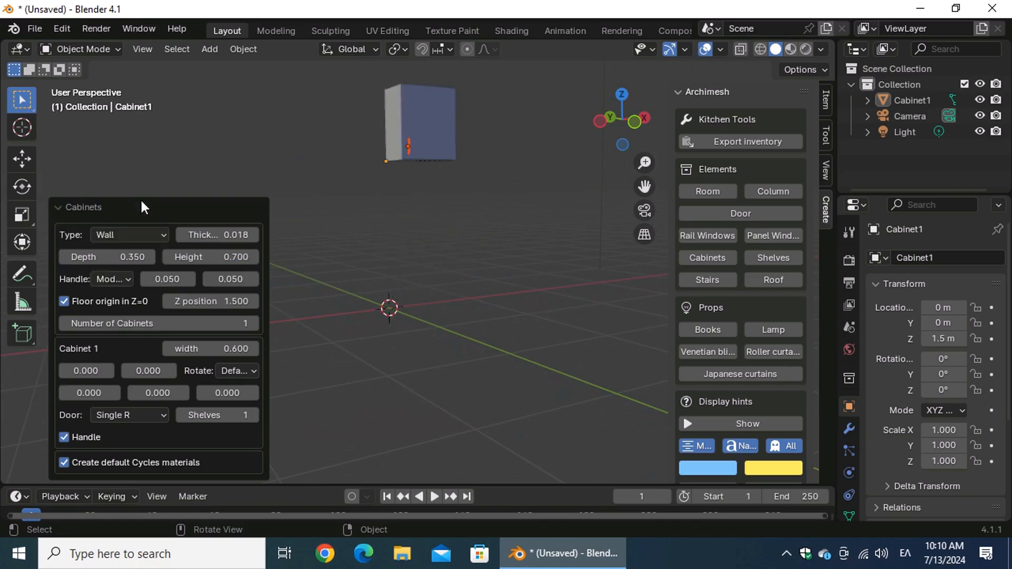
pyautogui.click(129, 234)
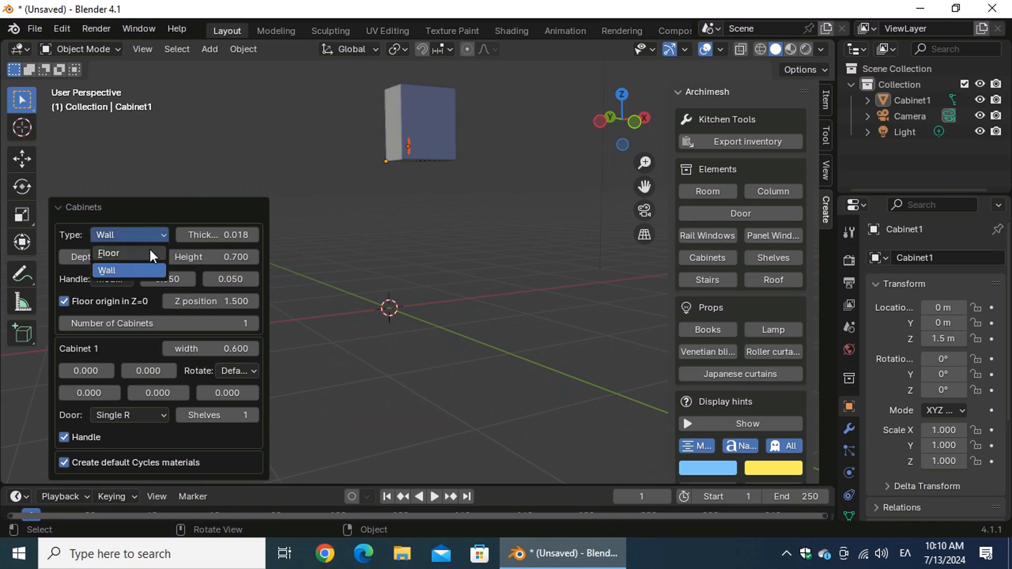
pyautogui.click(107, 253)
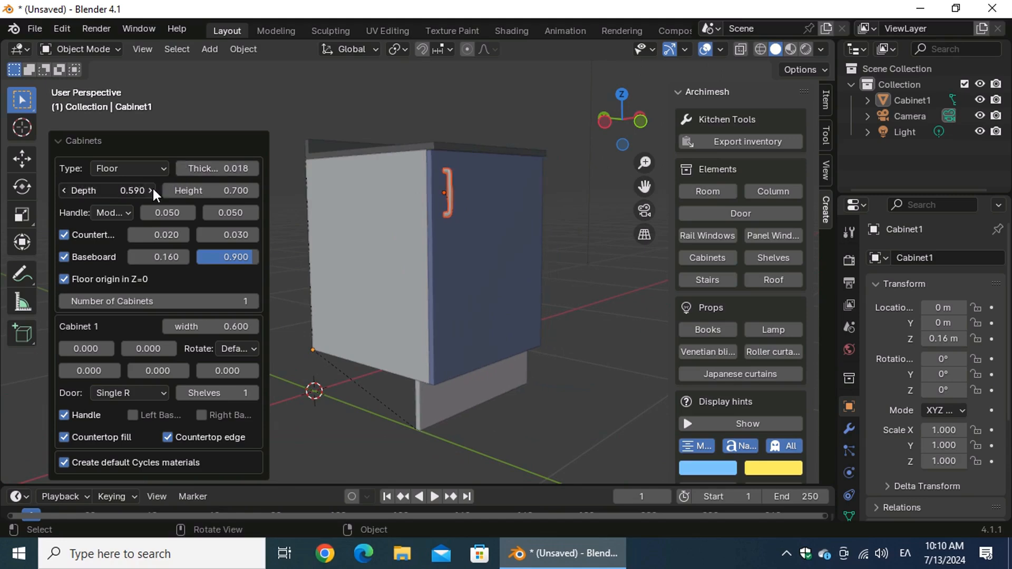
# Try a 0.650 cabinet depth, then restore depth 0.590 and height 0.700.
pyautogui.click(150, 190)
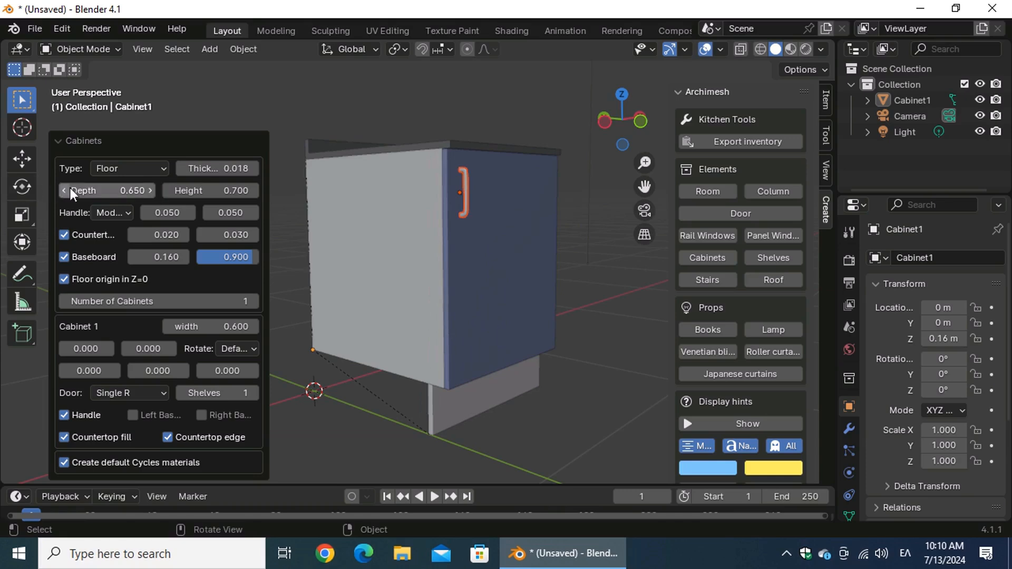
pyautogui.click(65, 191)
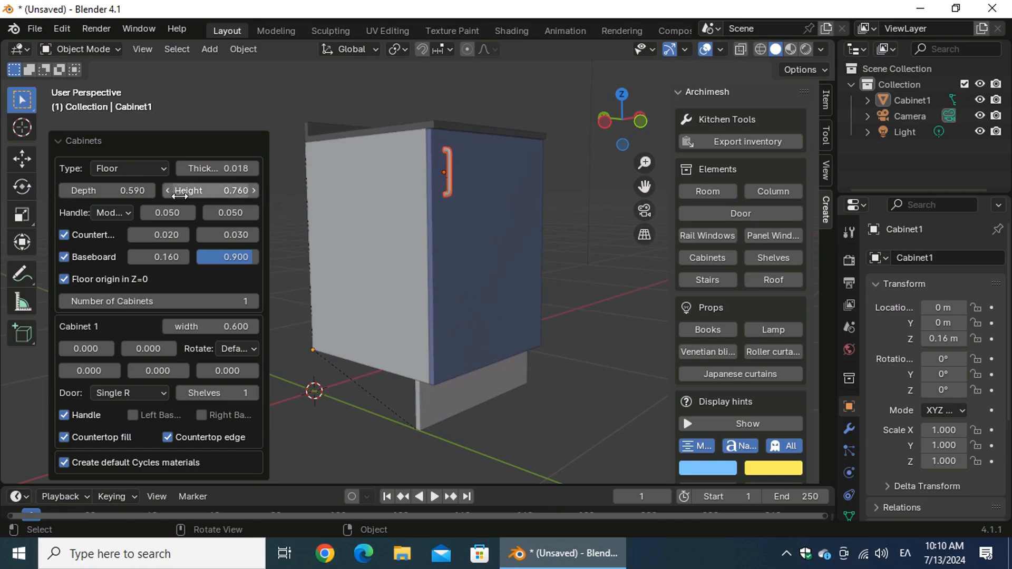
pyautogui.click(169, 191)
pyautogui.write('0.700')
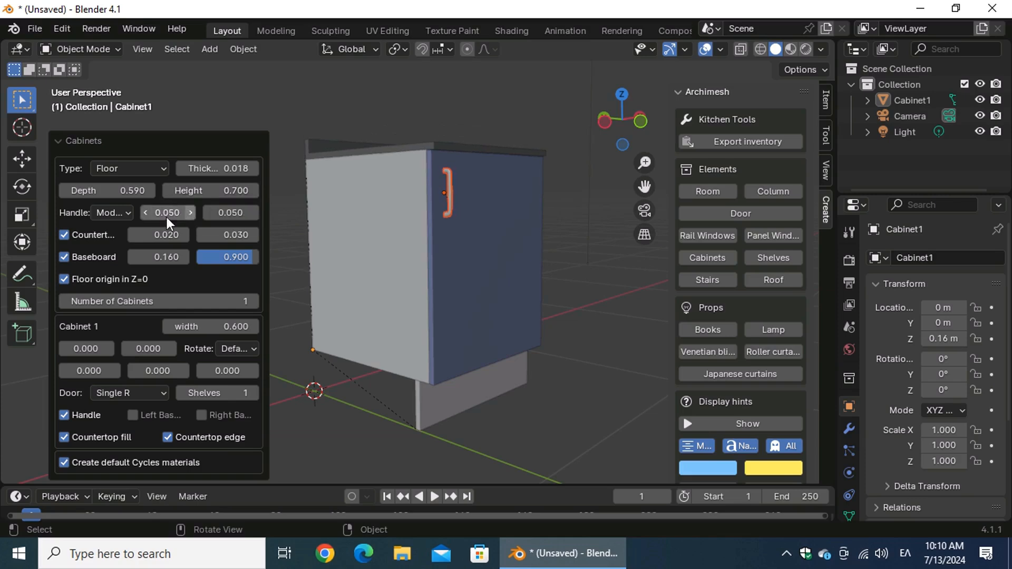
# Try the round knob and no-handle styles, then lower the handle offset to 0.050.
pyautogui.click(111, 212)
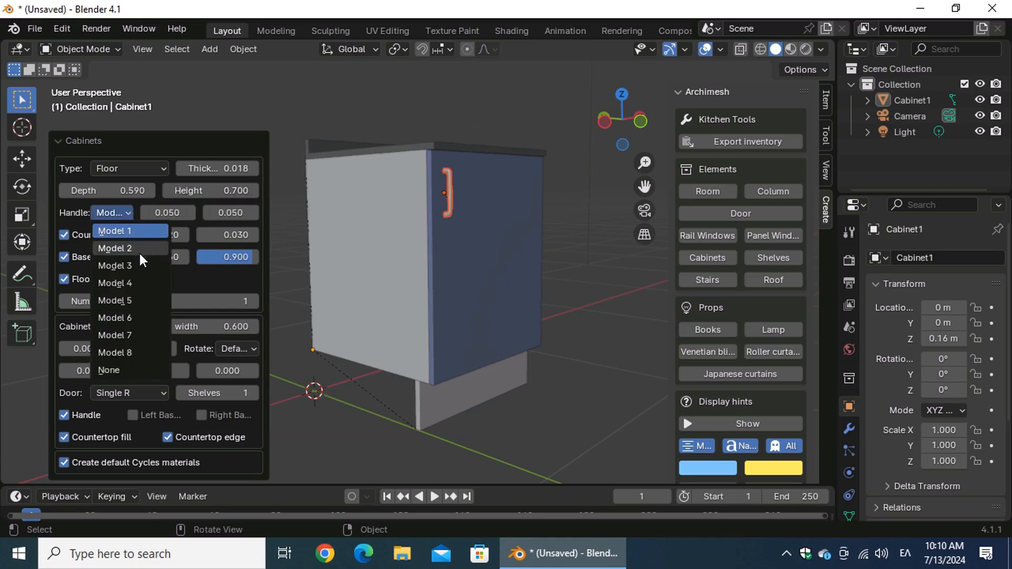
pyautogui.click(114, 249)
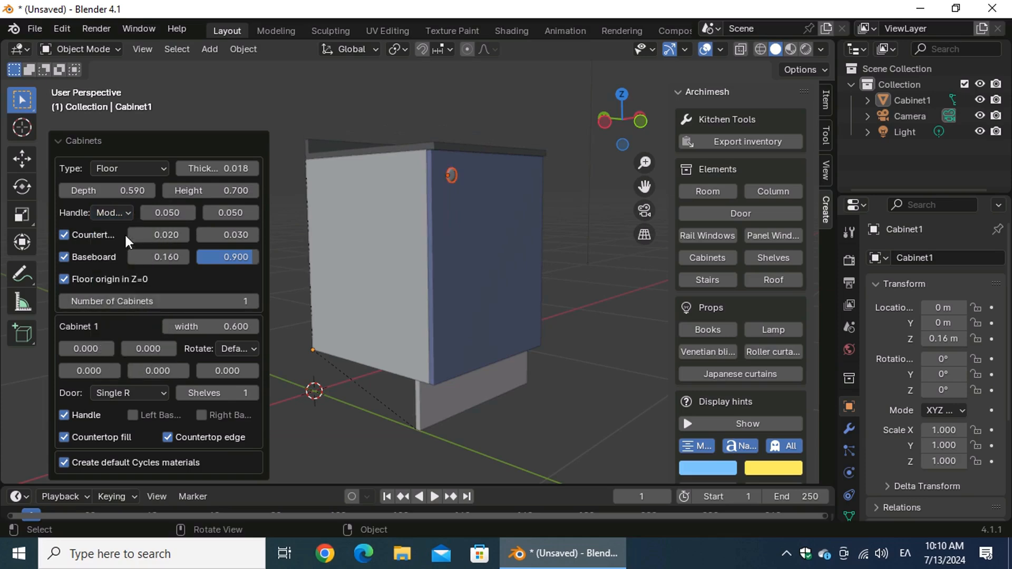
pyautogui.click(111, 213)
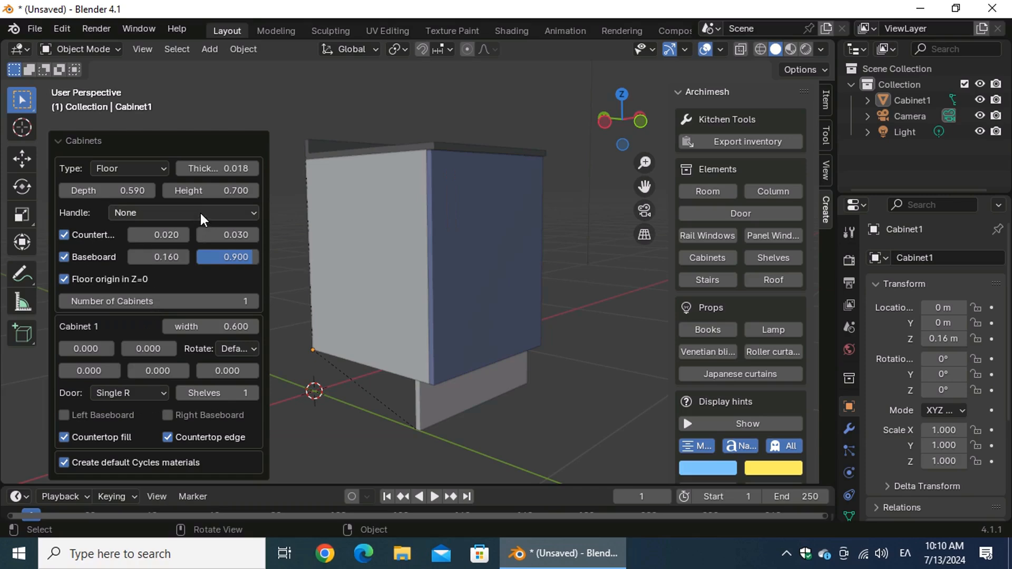
pyautogui.click(182, 211)
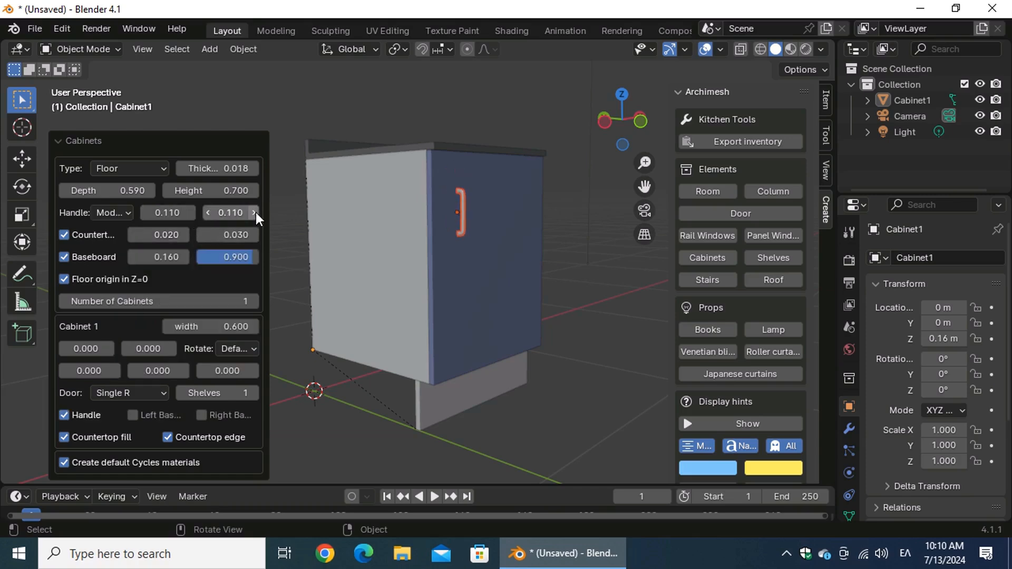
pyautogui.click(207, 212)
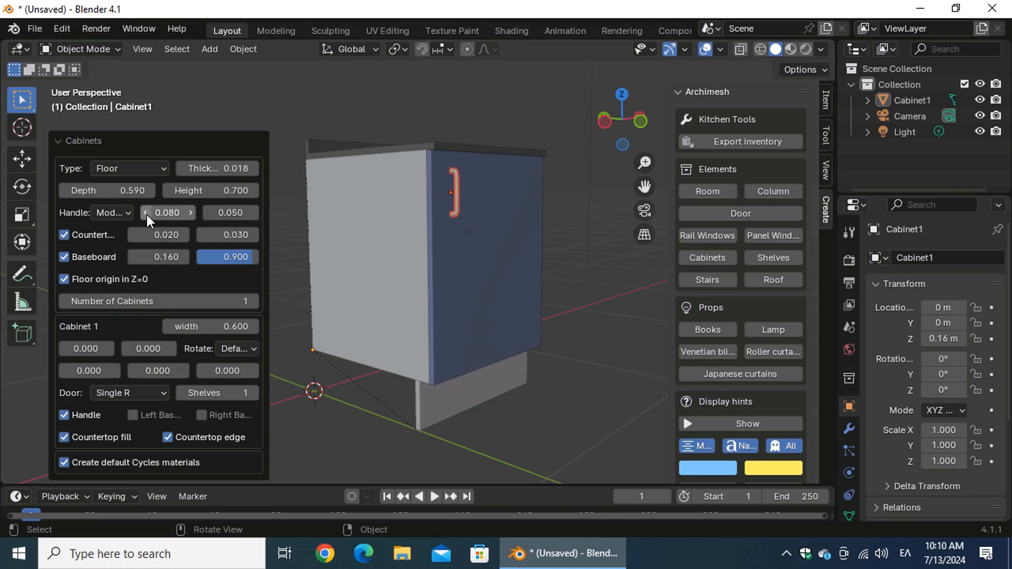
pyautogui.click(147, 212)
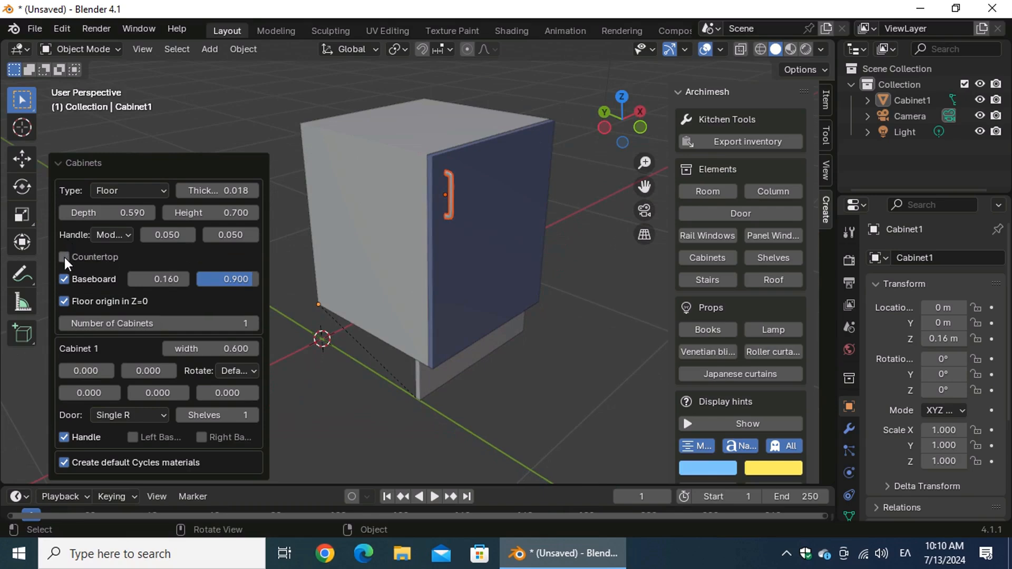
# Turn the countertop back on with a 0.060 front overhang.
pyautogui.click(65, 257)
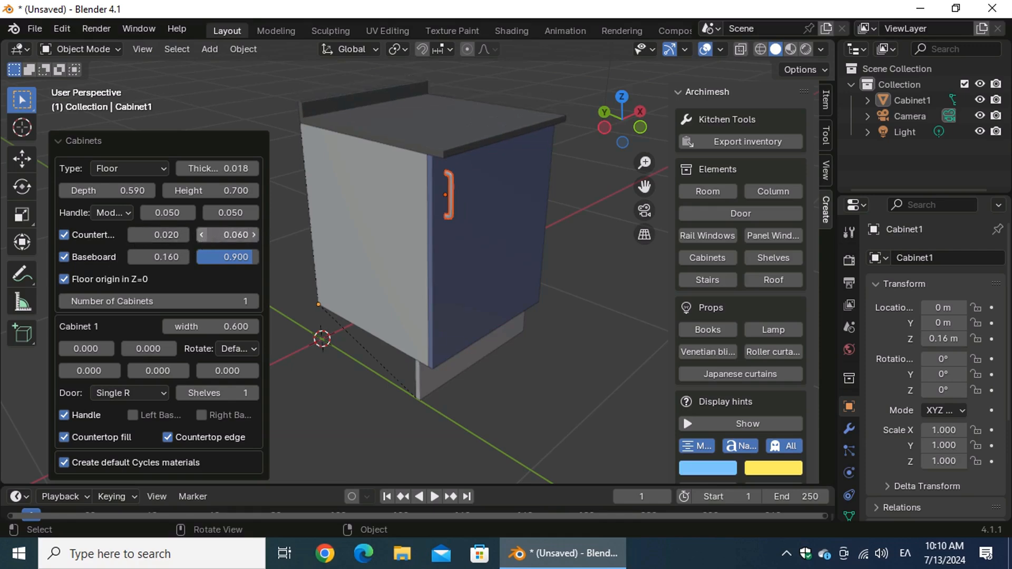
# Return the countertop overhang to 0.030 and toggle the baseboard off and back on.
pyautogui.click(227, 234)
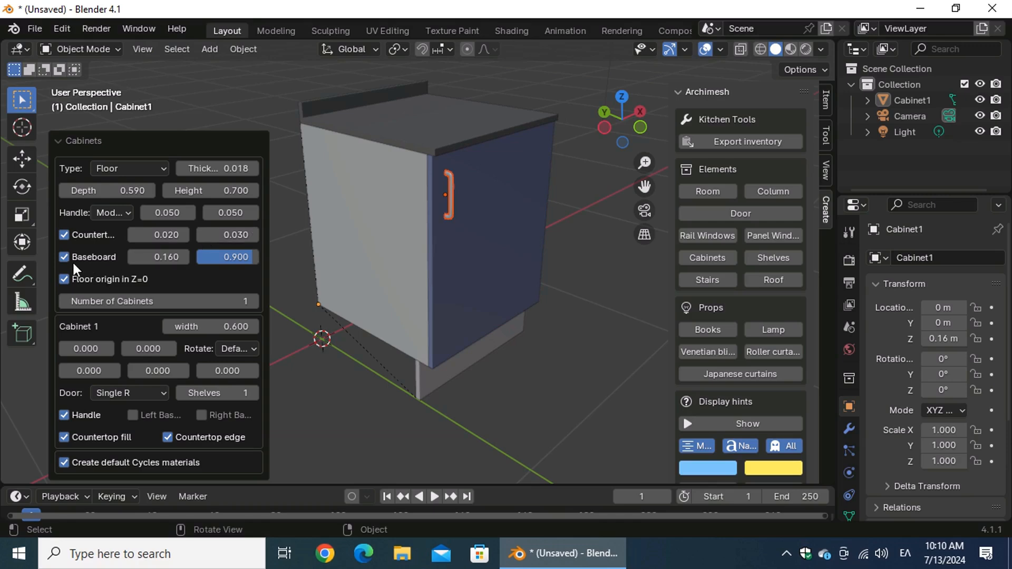
pyautogui.click(64, 258)
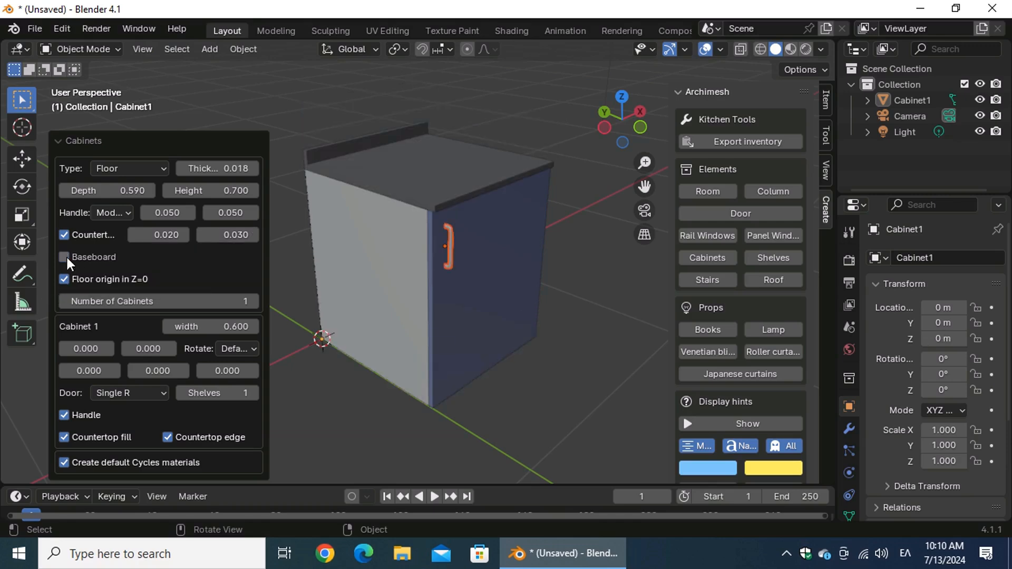
pyautogui.click(64, 257)
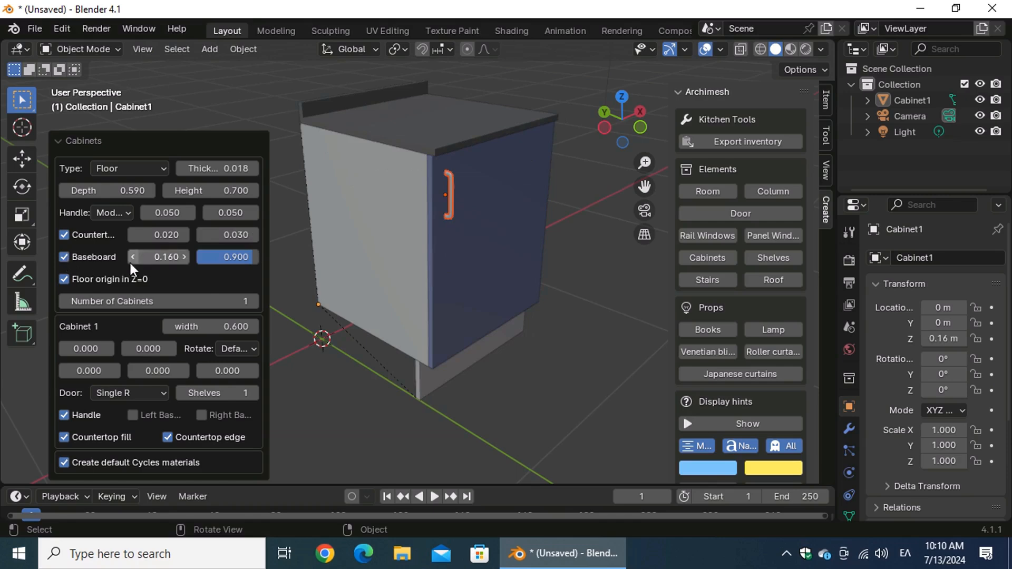
pyautogui.click(184, 258)
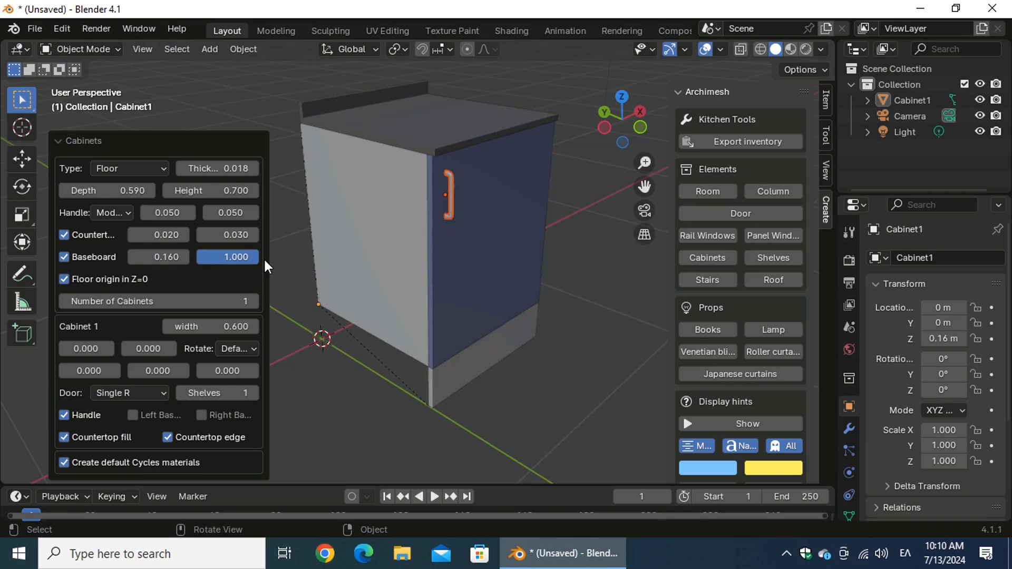
# Set the baseboard value back from 1.000 to 0.900.
pyautogui.click(226, 258)
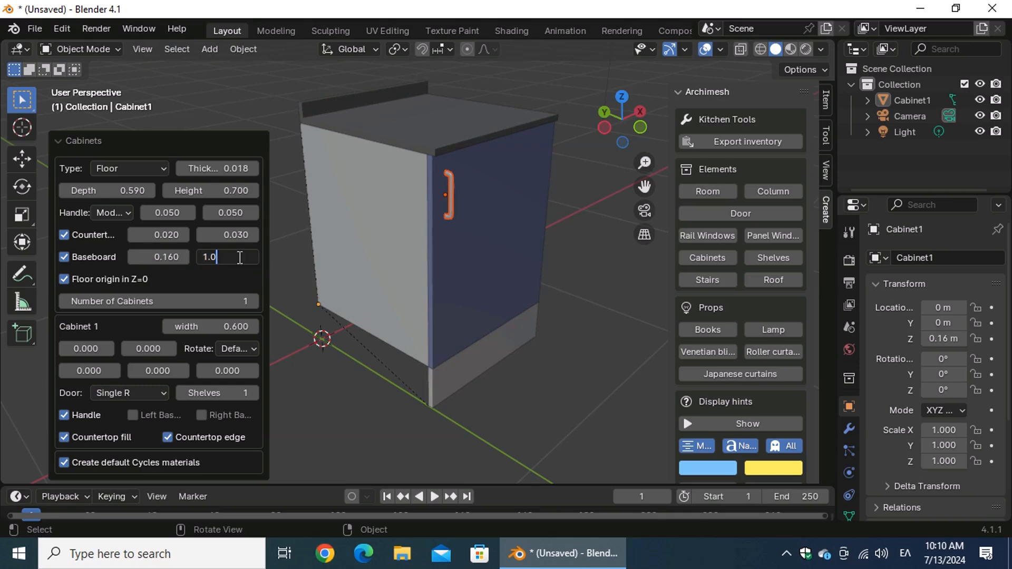
pyautogui.write('0.9')
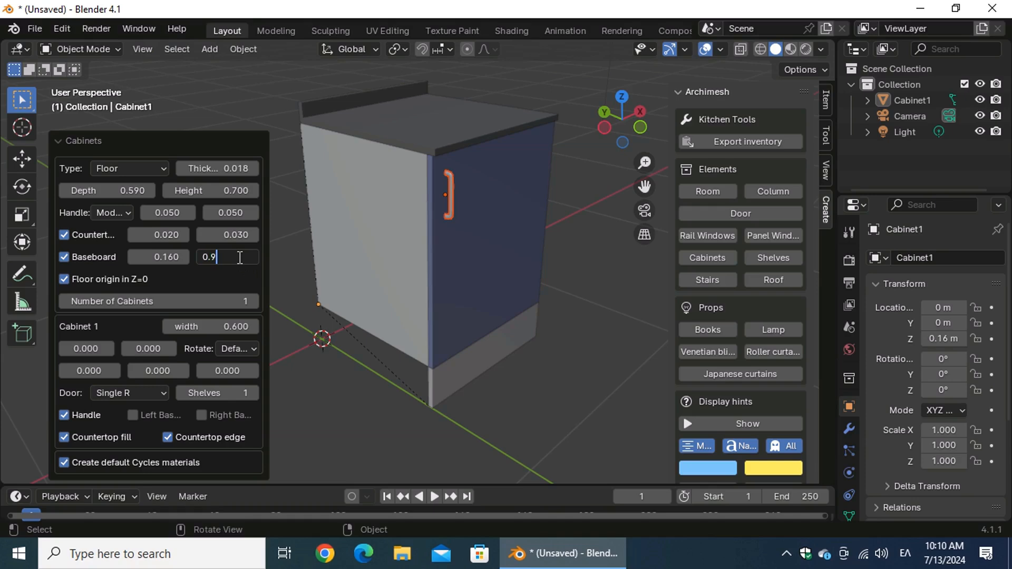
pyautogui.press('Return')
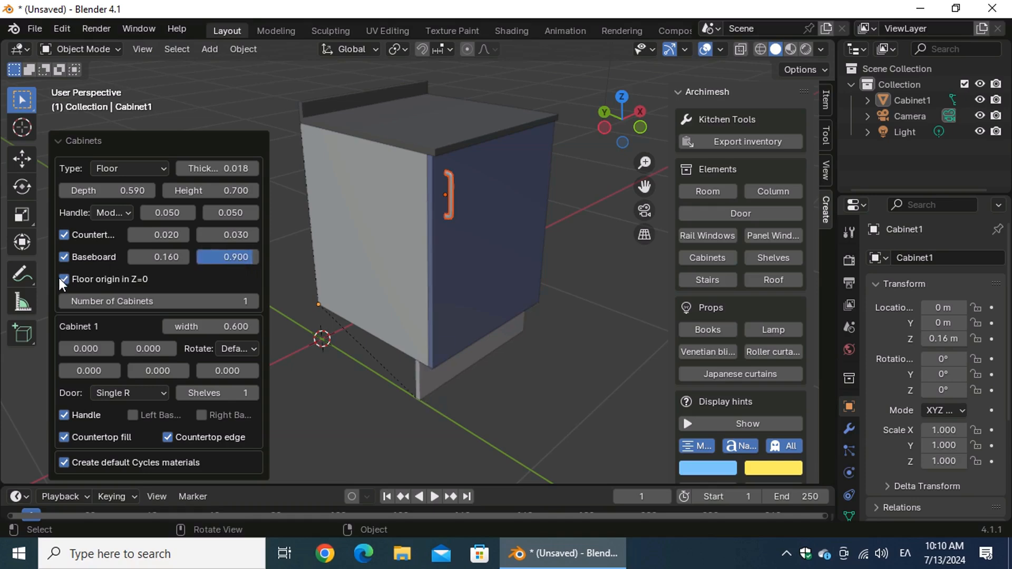
pyautogui.click(64, 280)
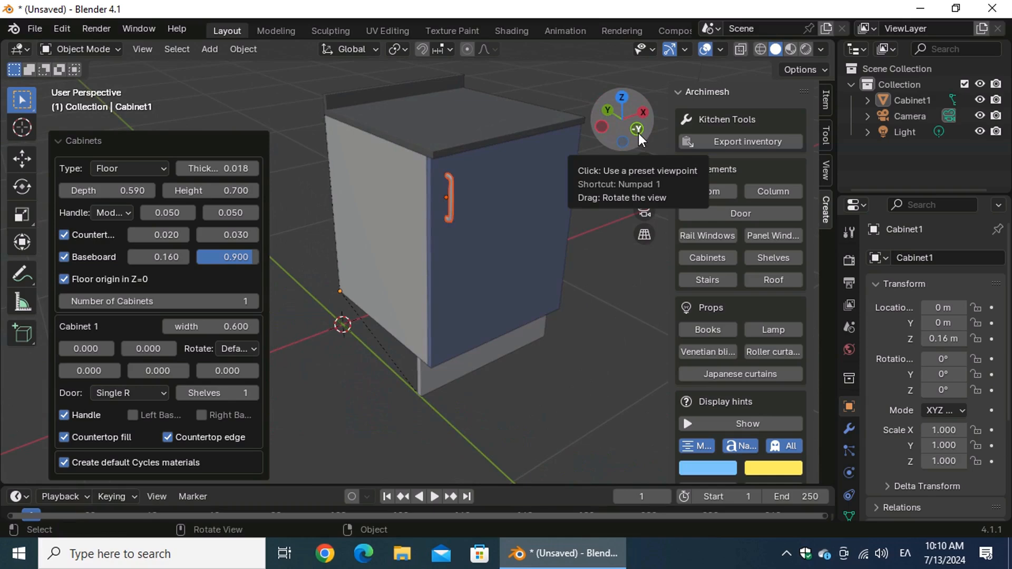
pyautogui.moveTo(587, 312)
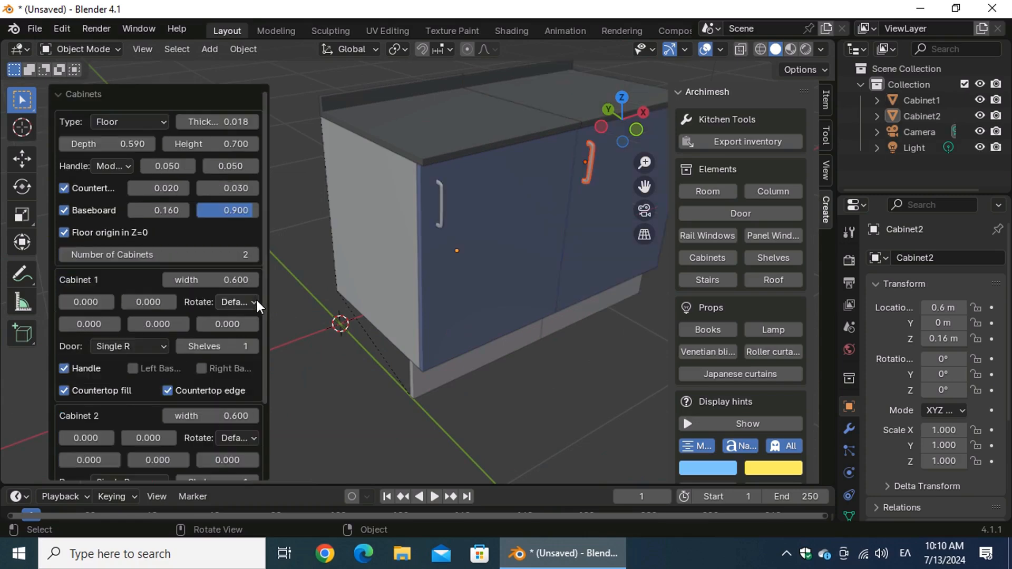
# Set Number of Cabinets to 2, adding a 0.600-wide Cabinet2 beside Cabinet1.
pyautogui.click(245, 254)
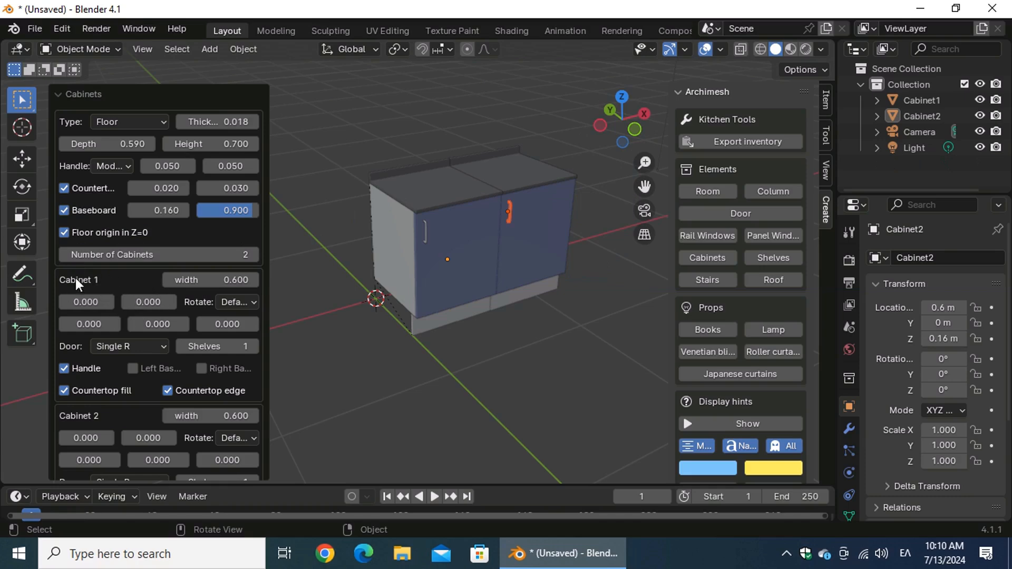
pyautogui.moveTo(270, 299)
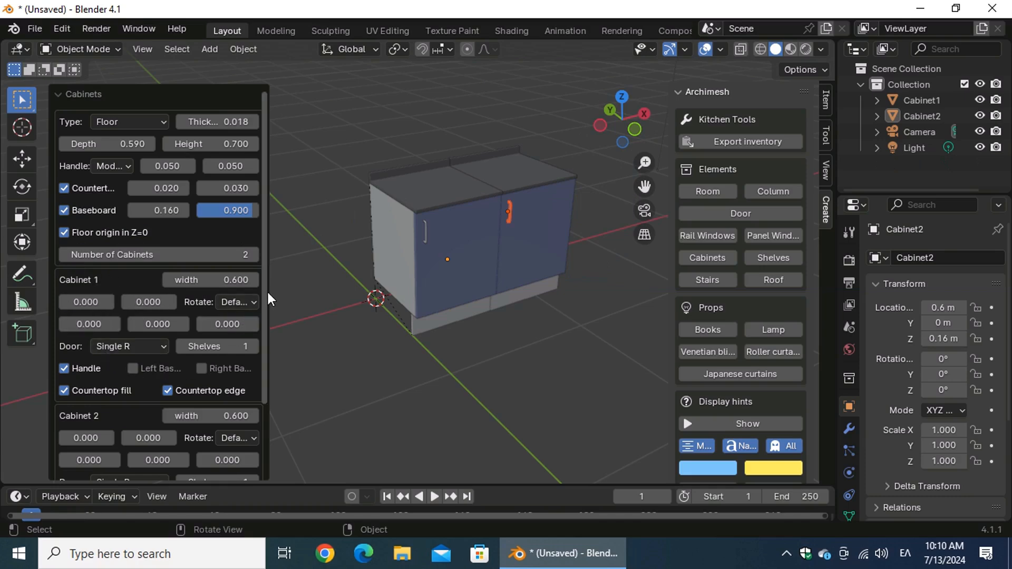
pyautogui.scroll(-3)
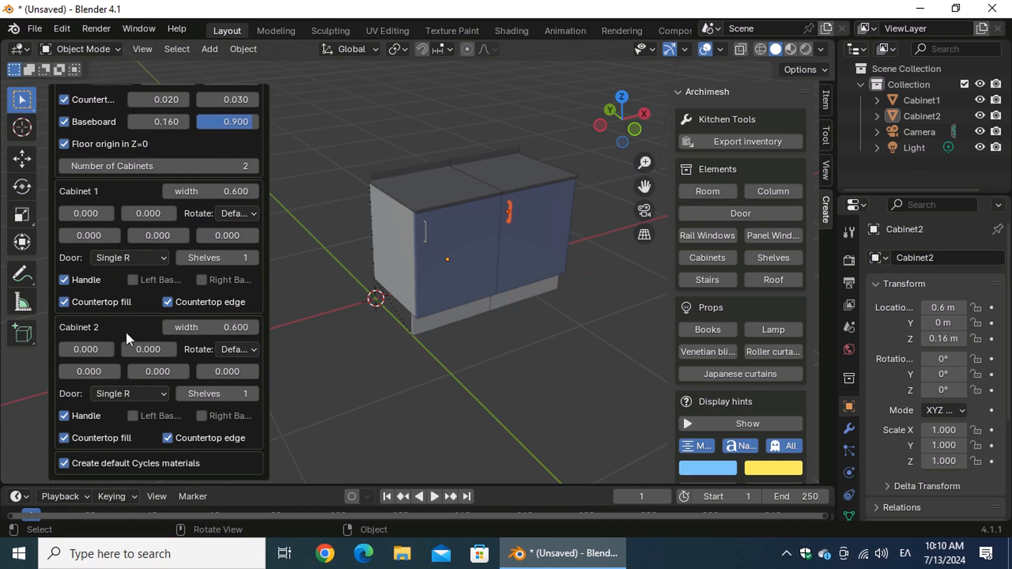
pyautogui.scroll(3)
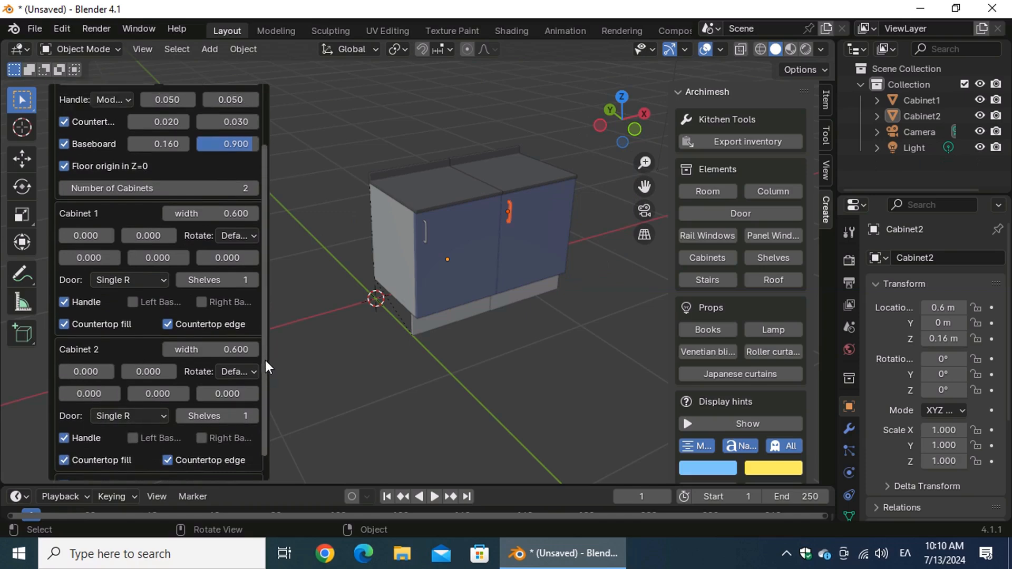
pyautogui.scroll(3)
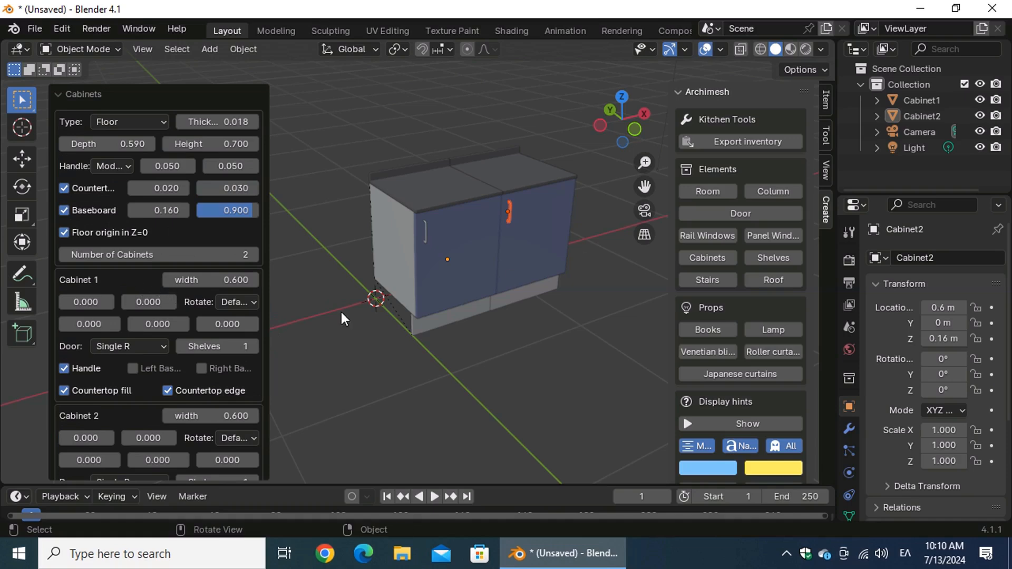
# Widen Cabinet 2 to 0.900, test a 0.240 depth offset, then reset it to zero.
pyautogui.click(252, 279)
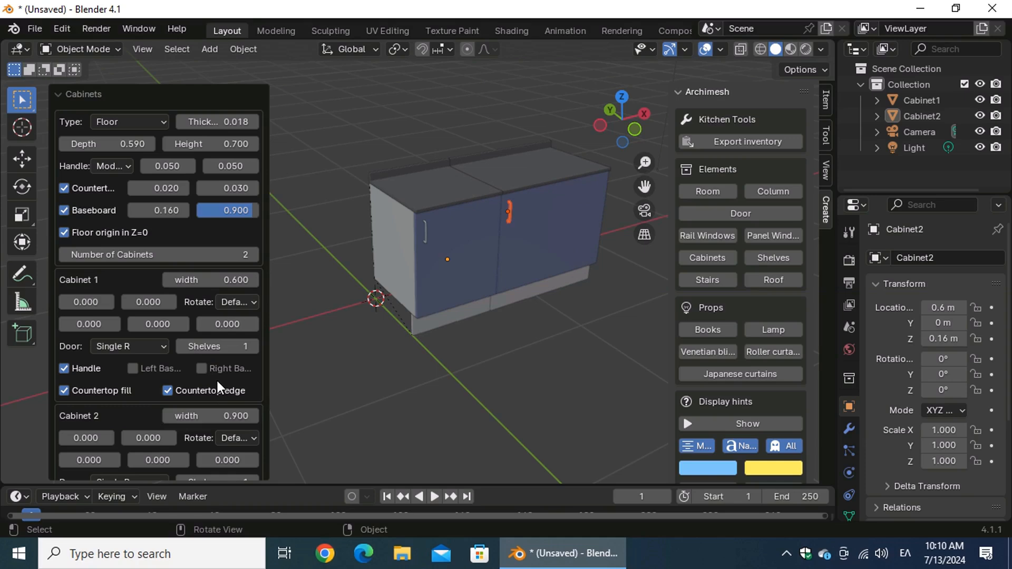
pyautogui.moveTo(87, 413)
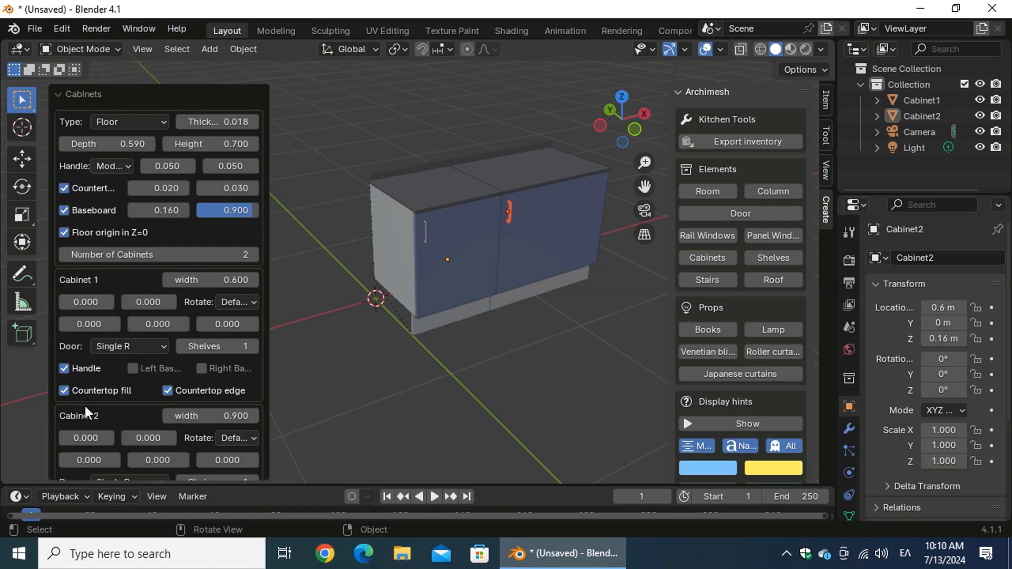
pyautogui.scroll(-3)
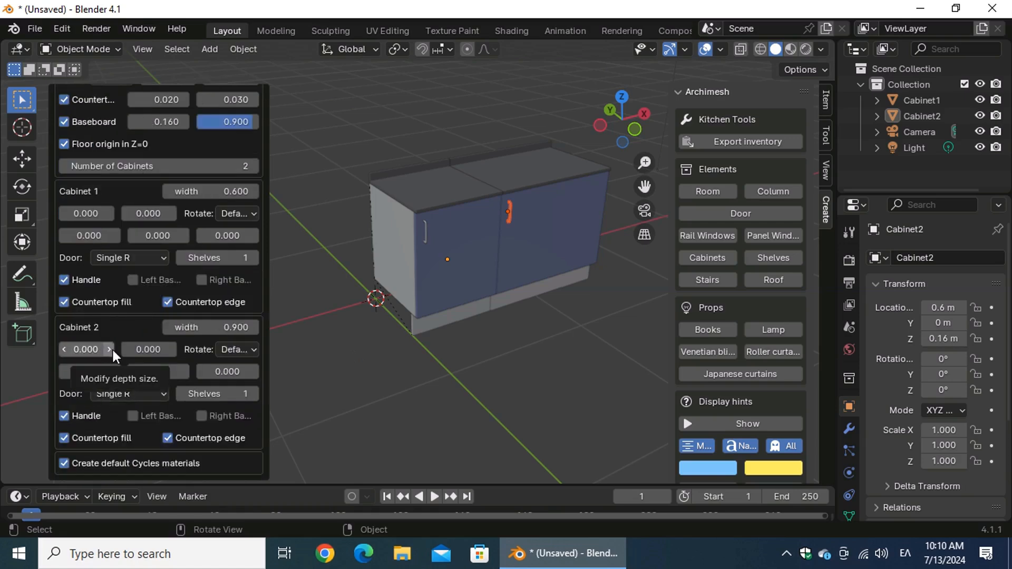
pyautogui.click(84, 349)
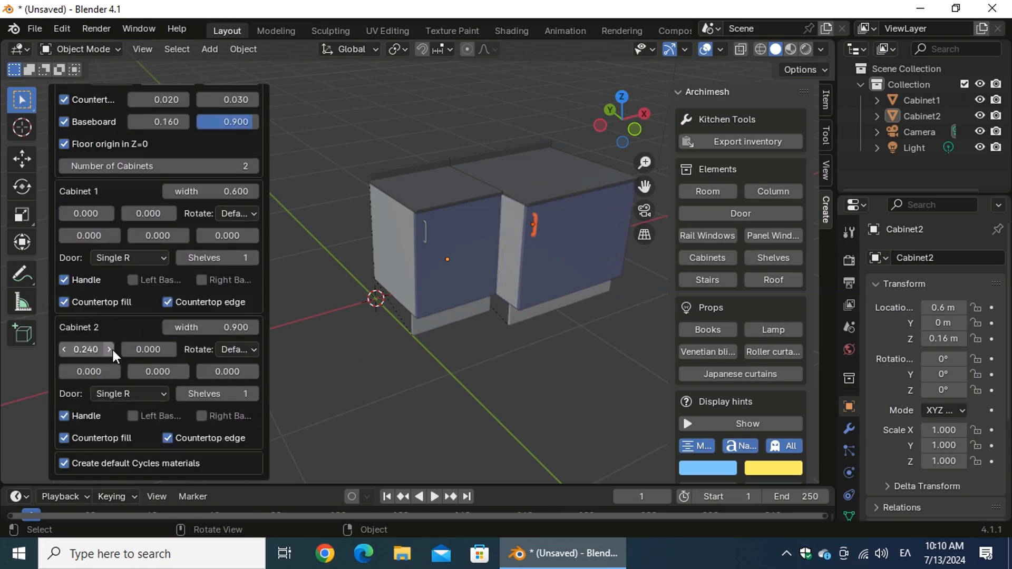
pyautogui.click(64, 349)
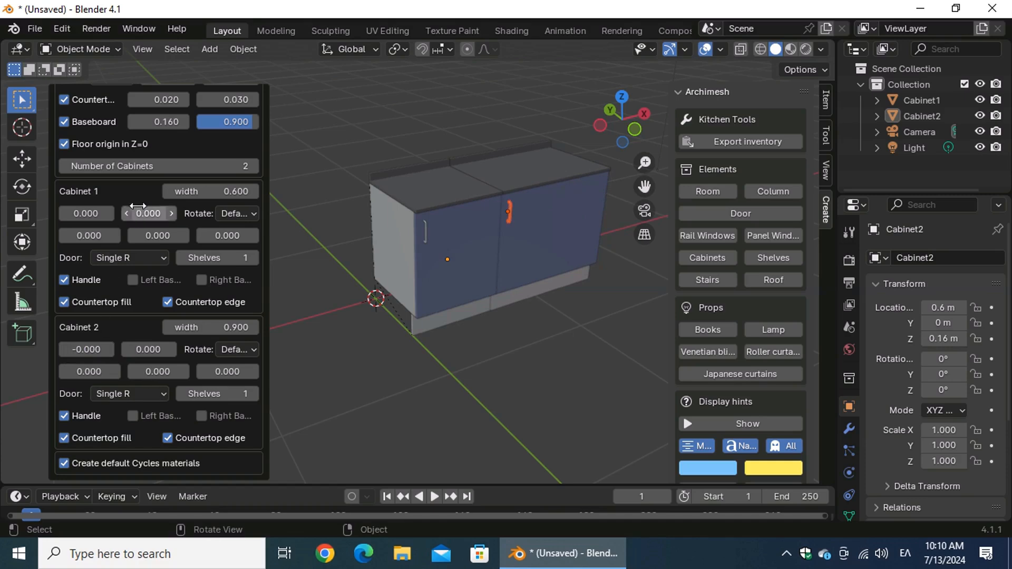
pyautogui.moveTo(171, 221)
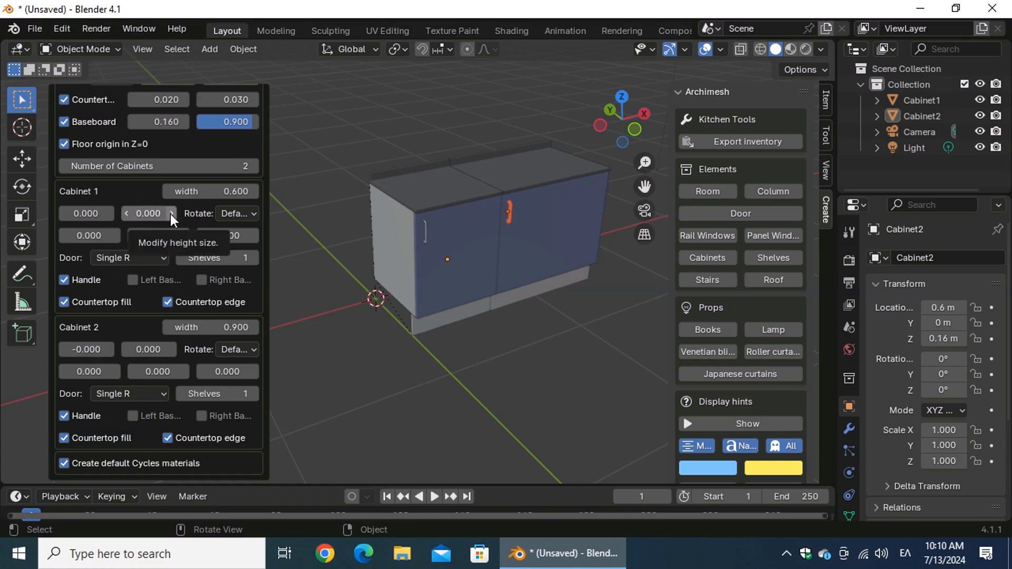
# Raise Cabinet 1's height offset up to 0.690, then edit it back to zero.
pyautogui.click(128, 214)
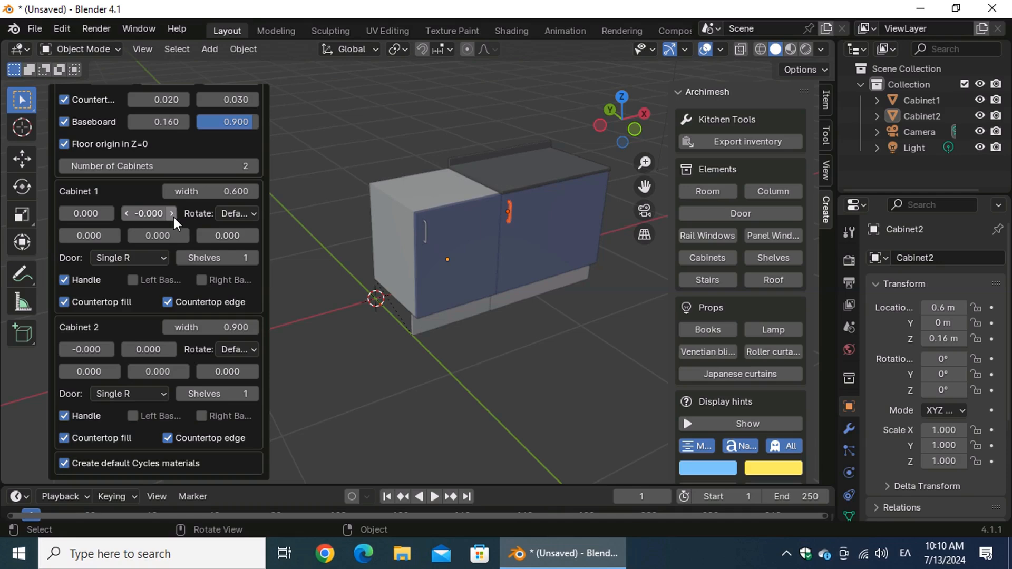
pyautogui.click(149, 213)
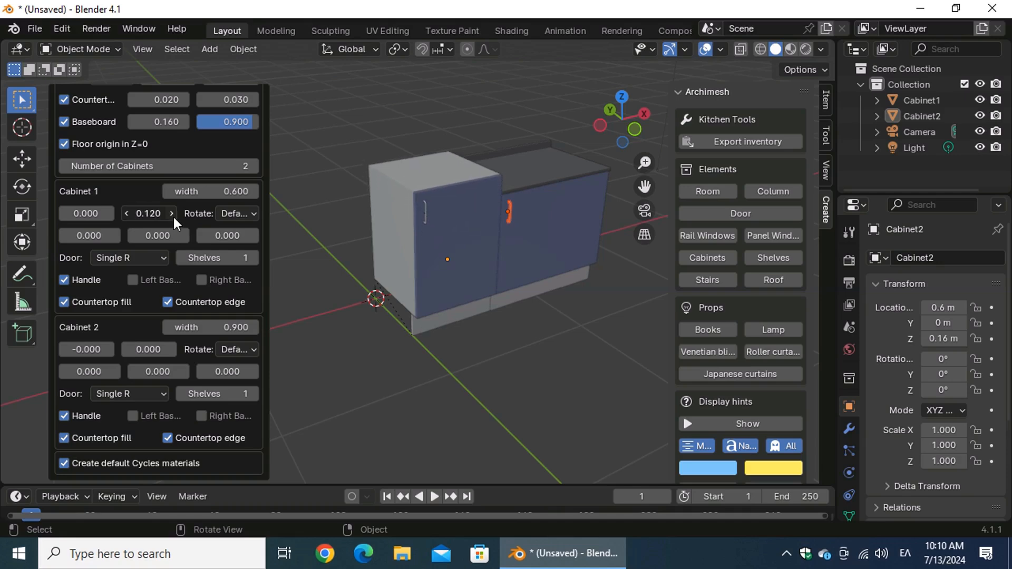
pyautogui.click(148, 213)
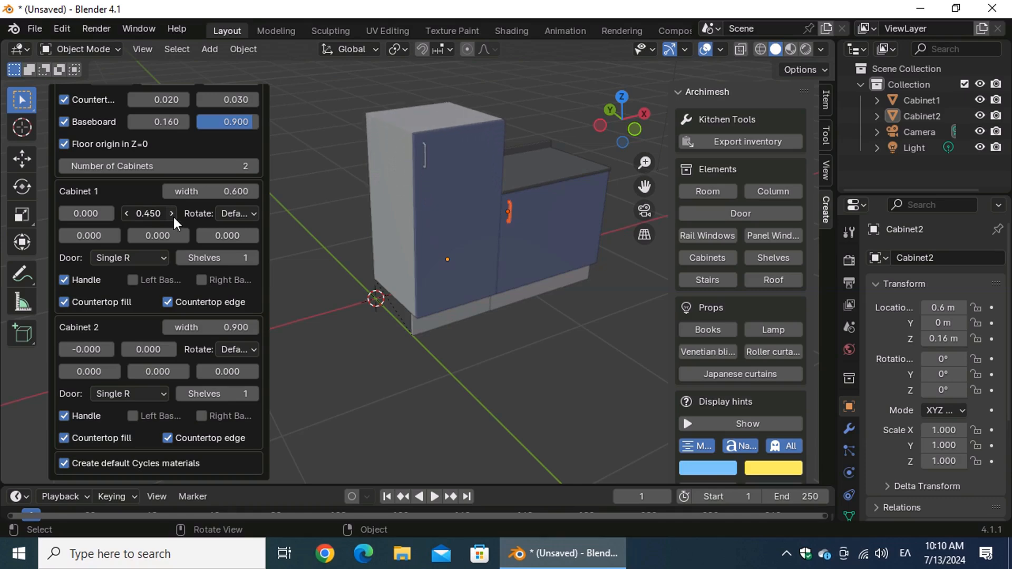
pyautogui.click(171, 213)
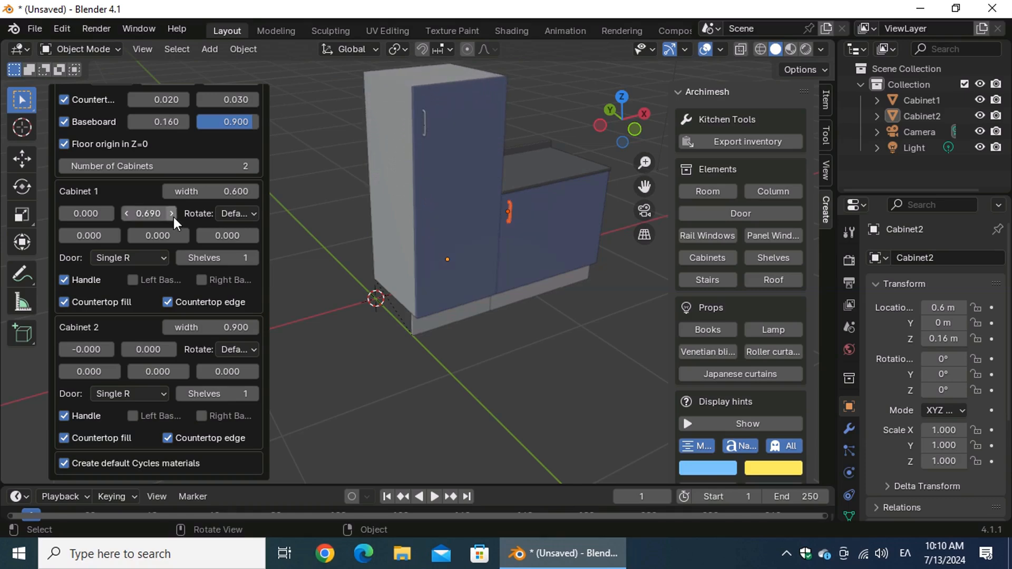
pyautogui.doubleClick(148, 214)
pyautogui.write('0.000')
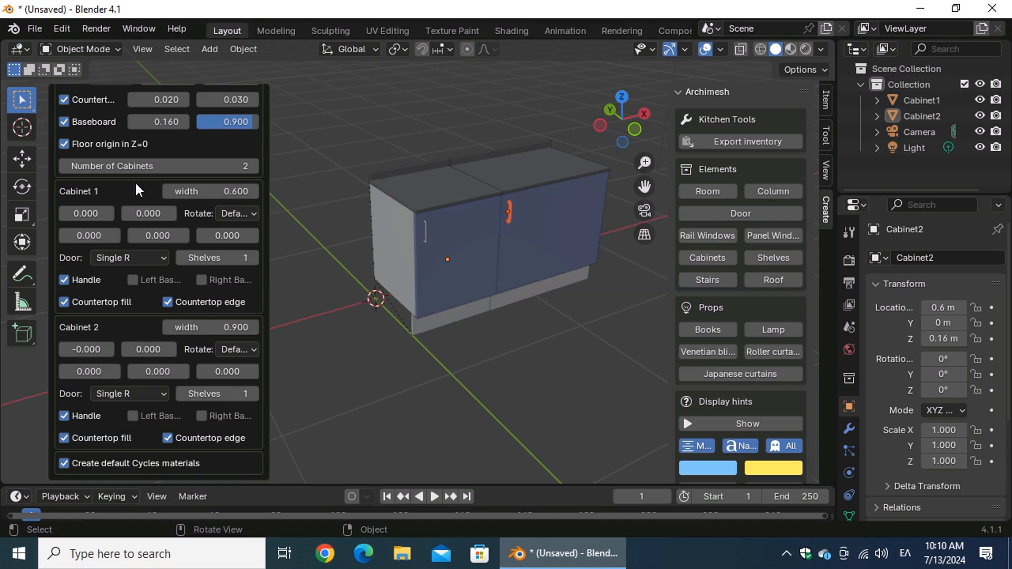
pyautogui.moveTo(174, 184)
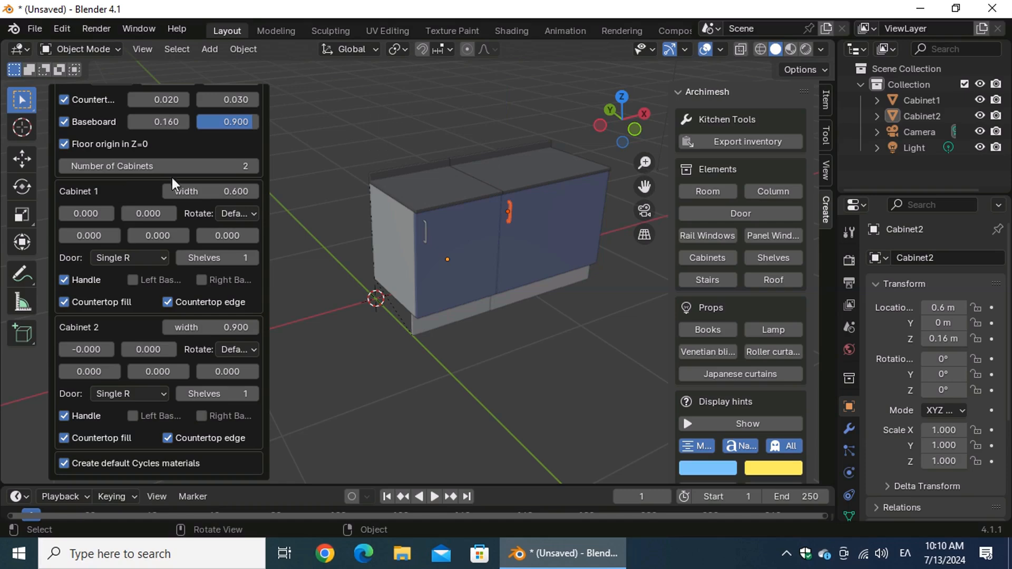
# Try Rotate 90 CW on Cabinet 1 and Cabinet 2, returning each to Default orientation.
pyautogui.click(236, 213)
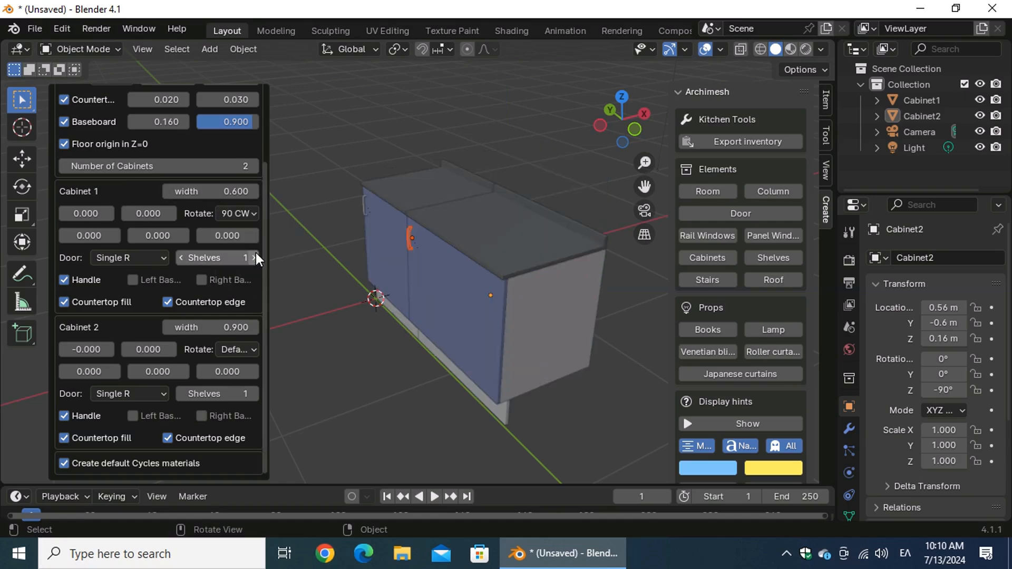
pyautogui.click(237, 213)
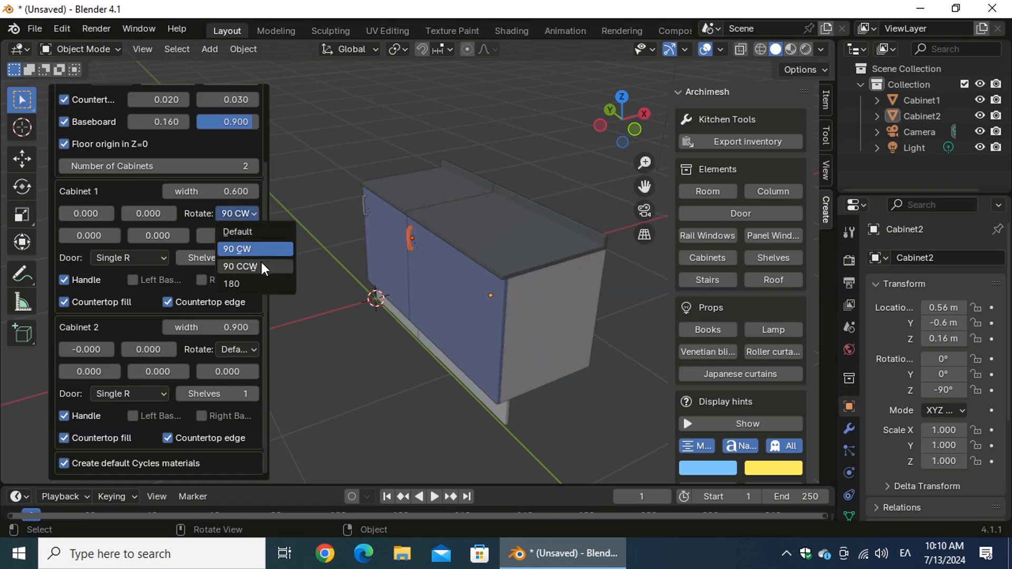
pyautogui.click(240, 265)
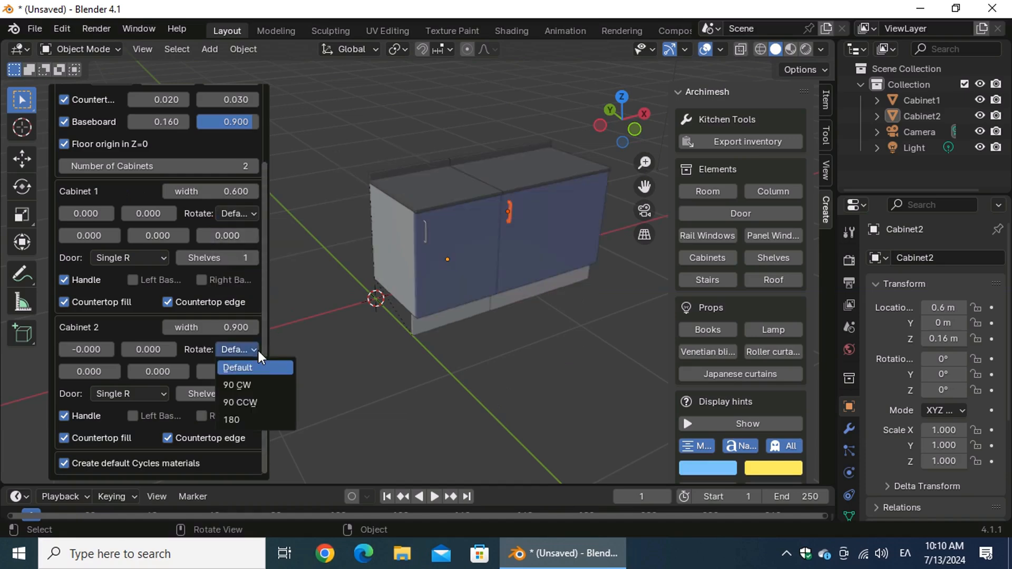
pyautogui.click(236, 384)
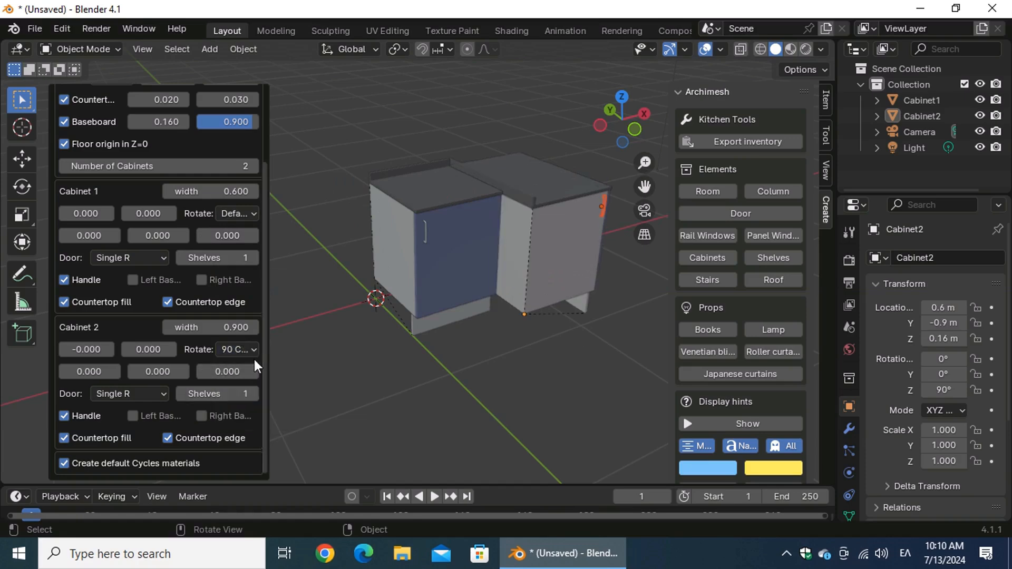
pyautogui.click(235, 348)
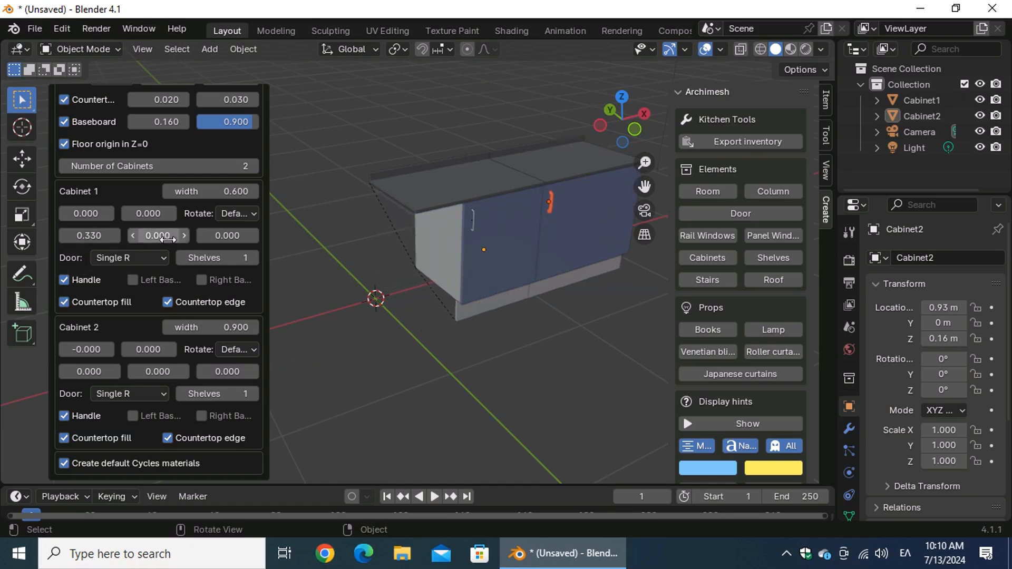
# Test Cabinet 1 position offsets of 0.330 and 0.390, then return them to zero.
pyautogui.click(157, 235)
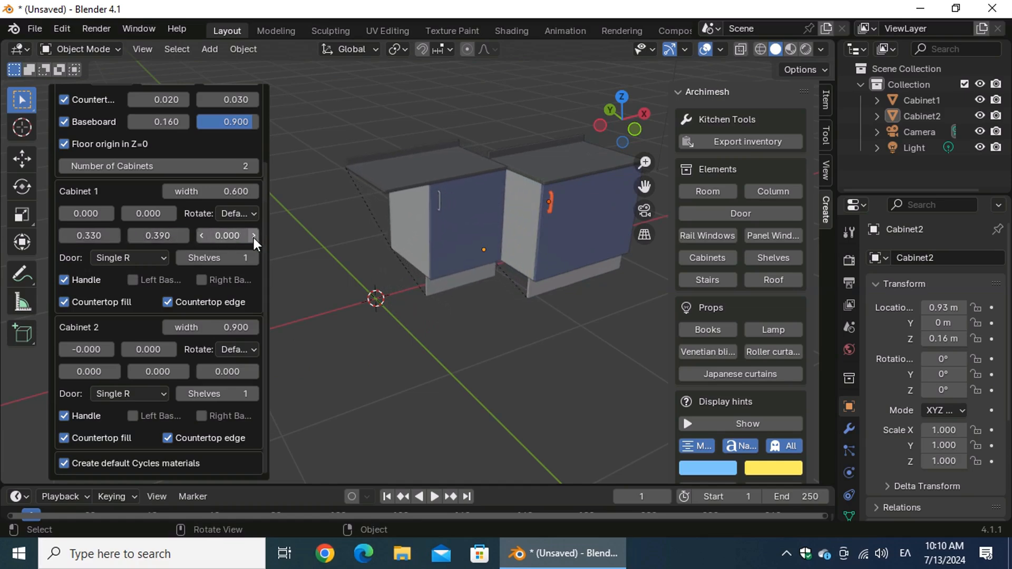
pyautogui.click(253, 235)
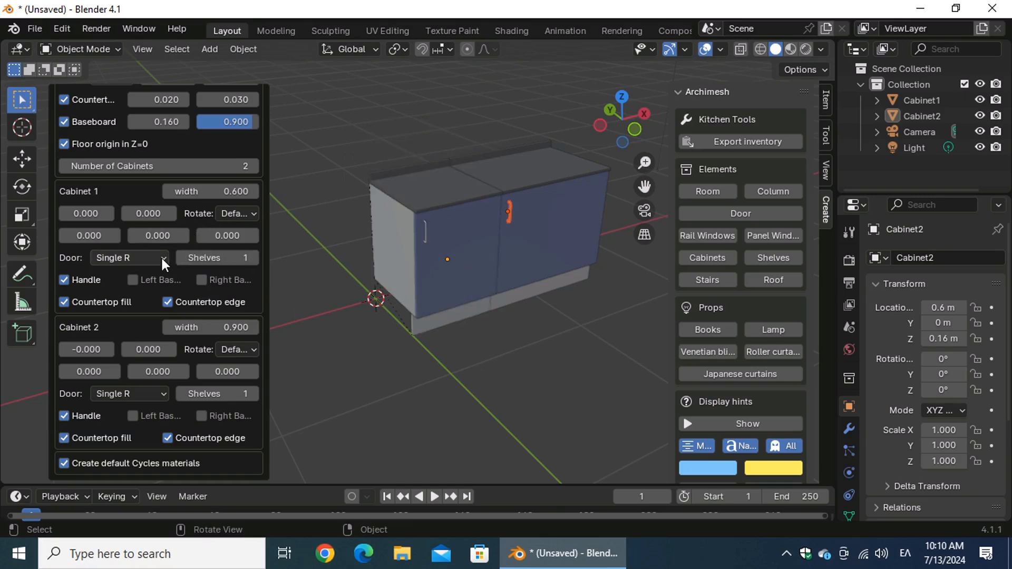
# Give Cabinet 1 a Glass R door and make Cabinet 2 a Drawers unit.
pyautogui.click(128, 257)
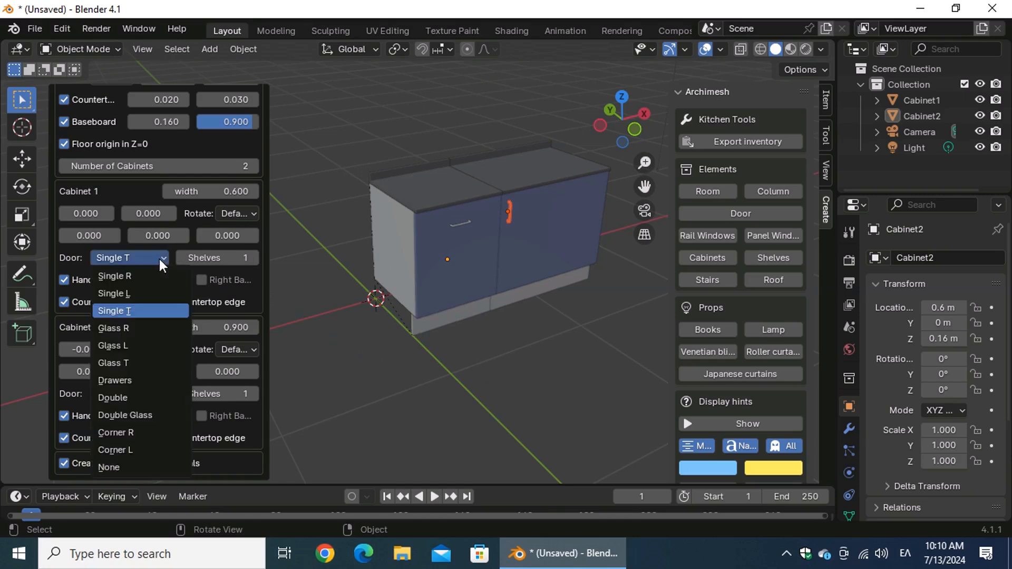
pyautogui.moveTo(144, 386)
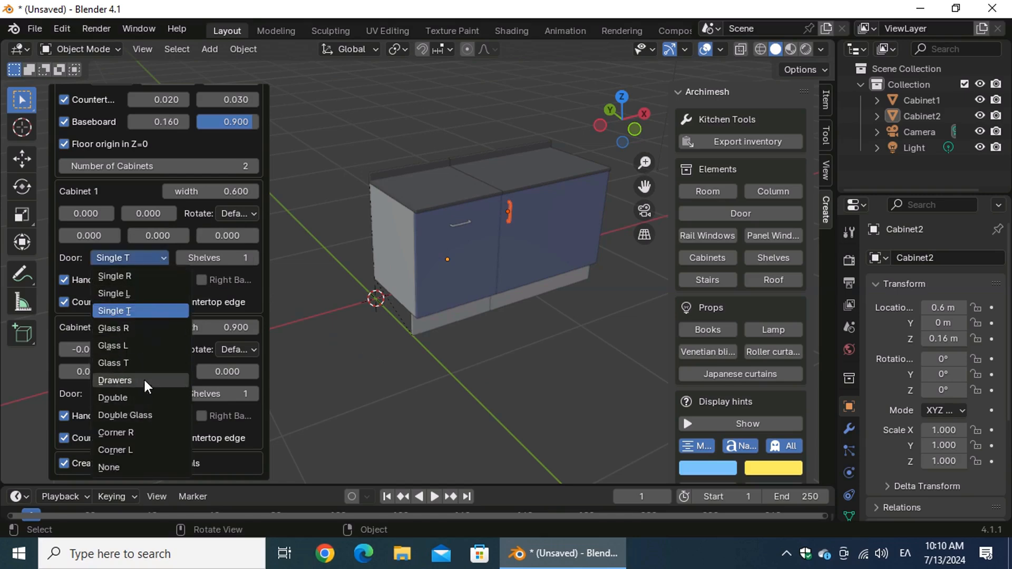
pyautogui.click(113, 361)
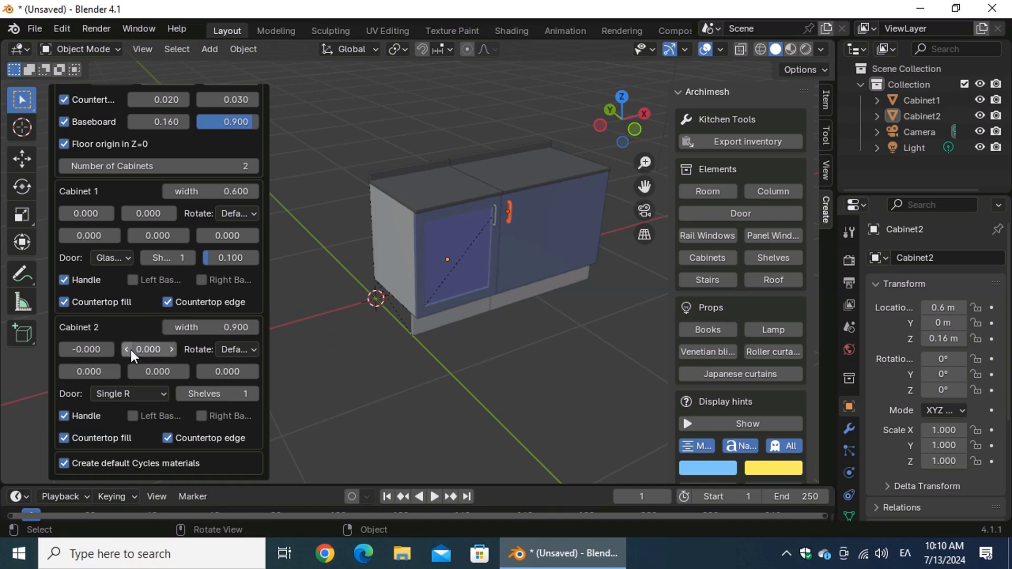
pyautogui.click(129, 394)
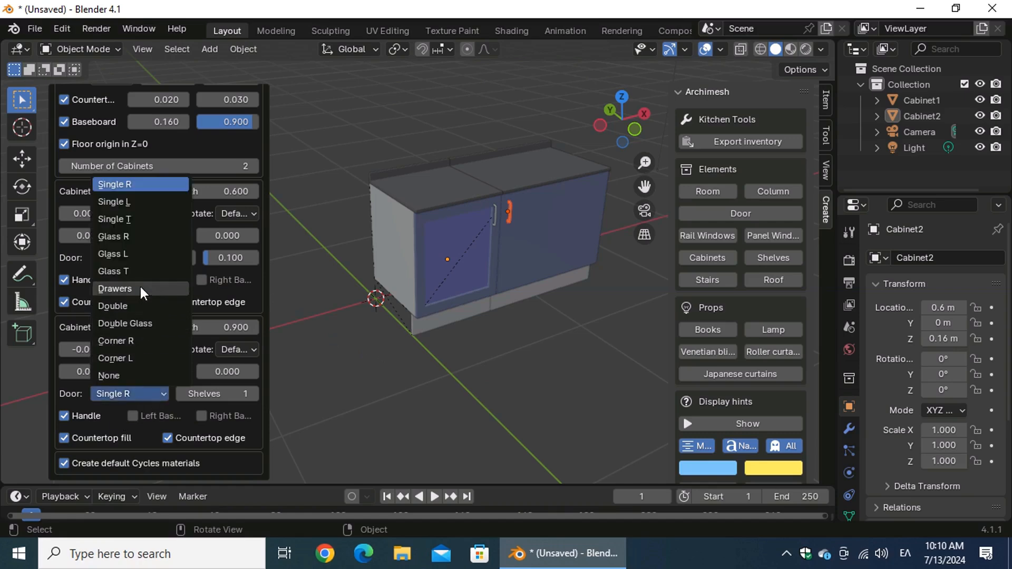
pyautogui.click(115, 289)
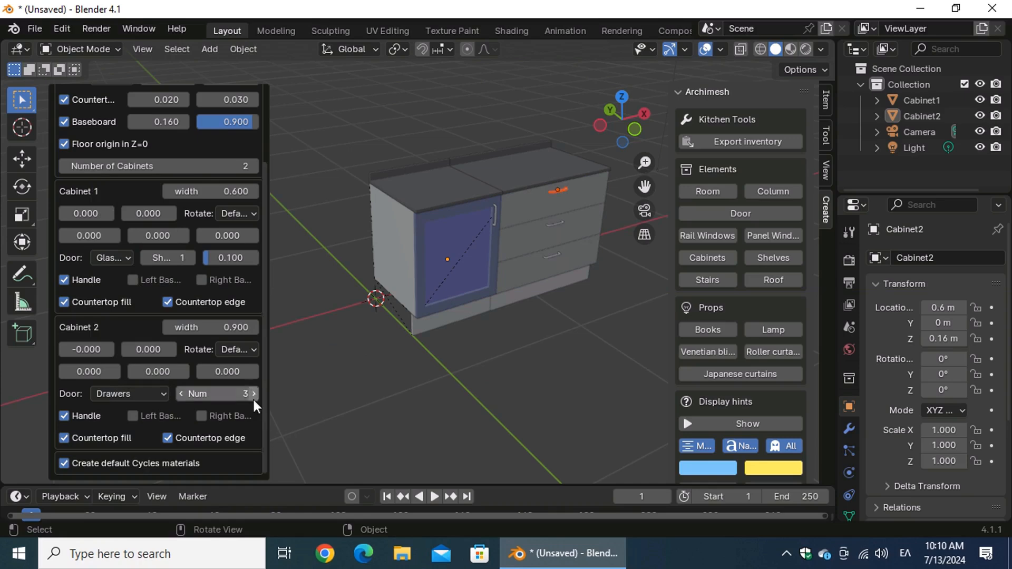
# Try Cabinet 1 with no door and three shelves, restore its glass door with one shelf, and raise Cabinet 2 to four drawers.
pyautogui.click(109, 257)
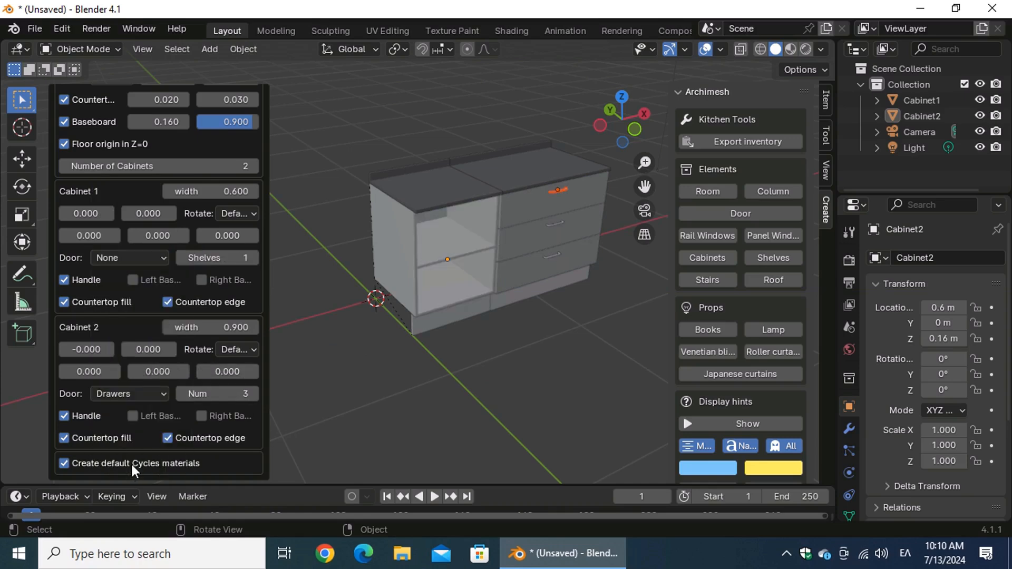
pyautogui.click(254, 258)
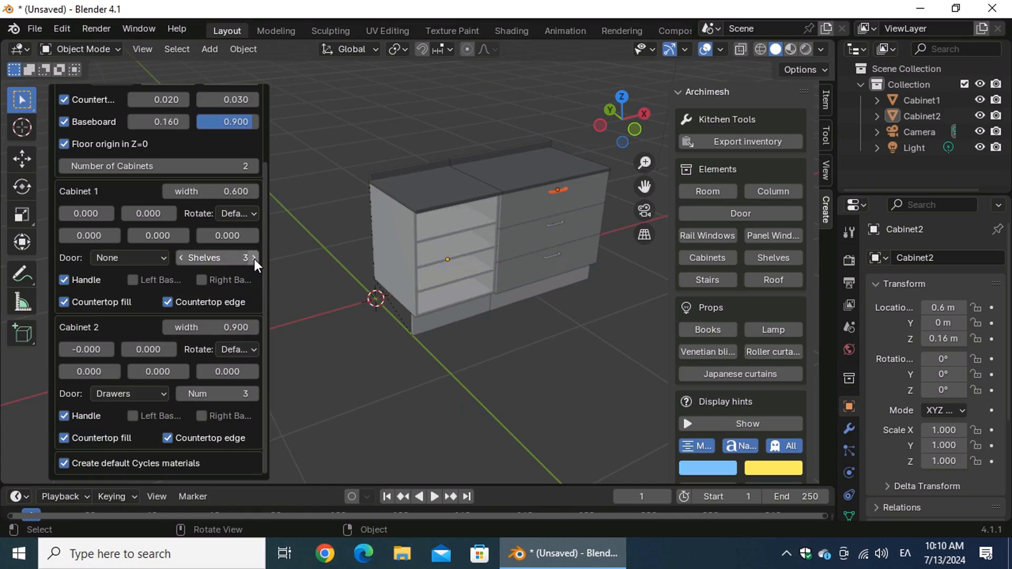
pyautogui.click(182, 257)
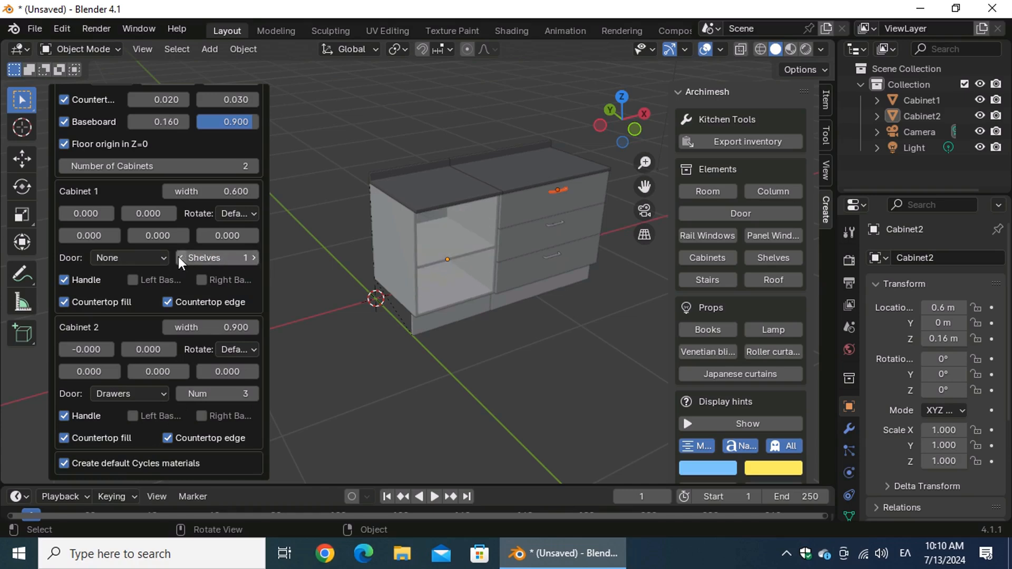
pyautogui.click(129, 257)
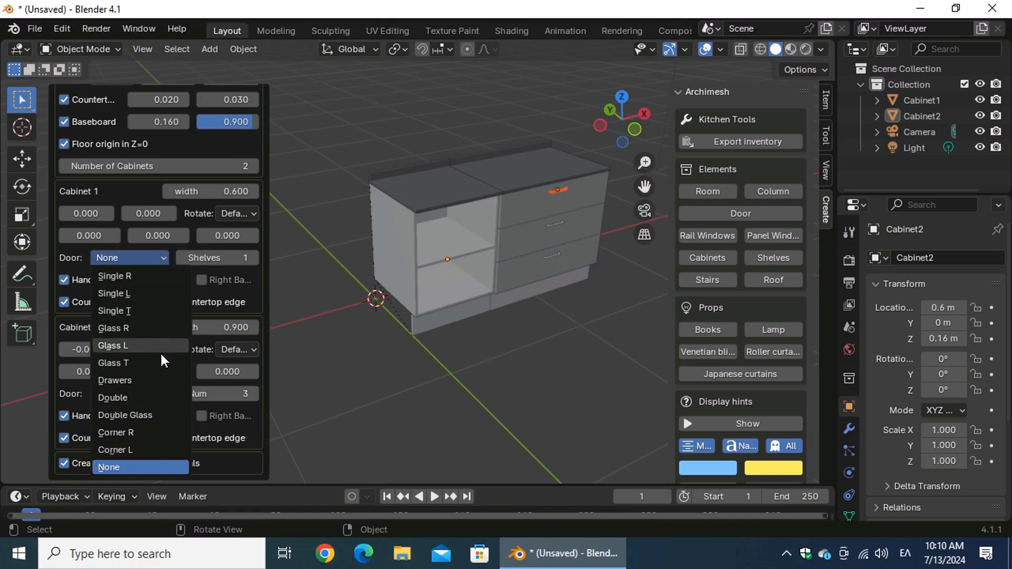
pyautogui.click(113, 346)
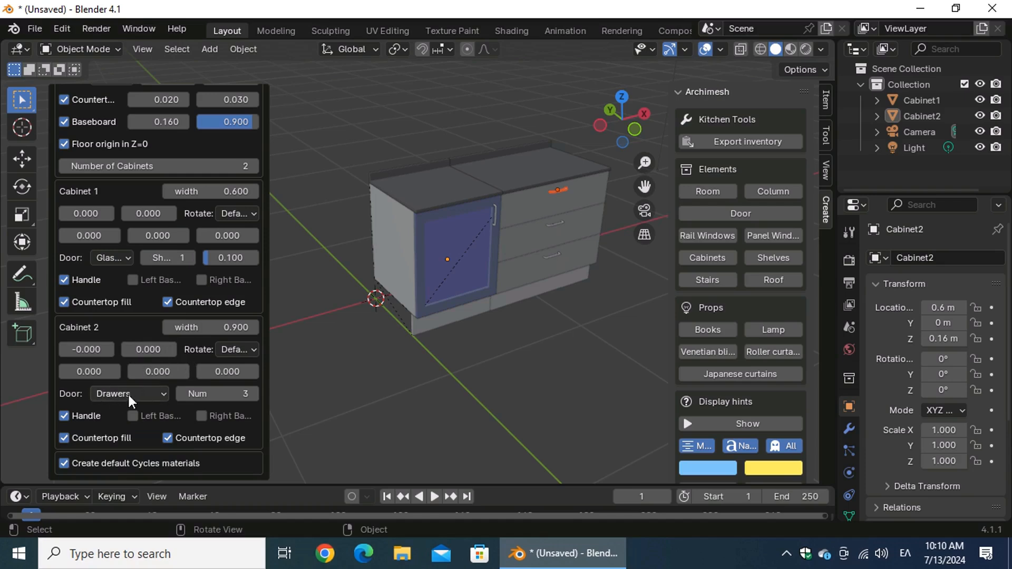
pyautogui.click(254, 393)
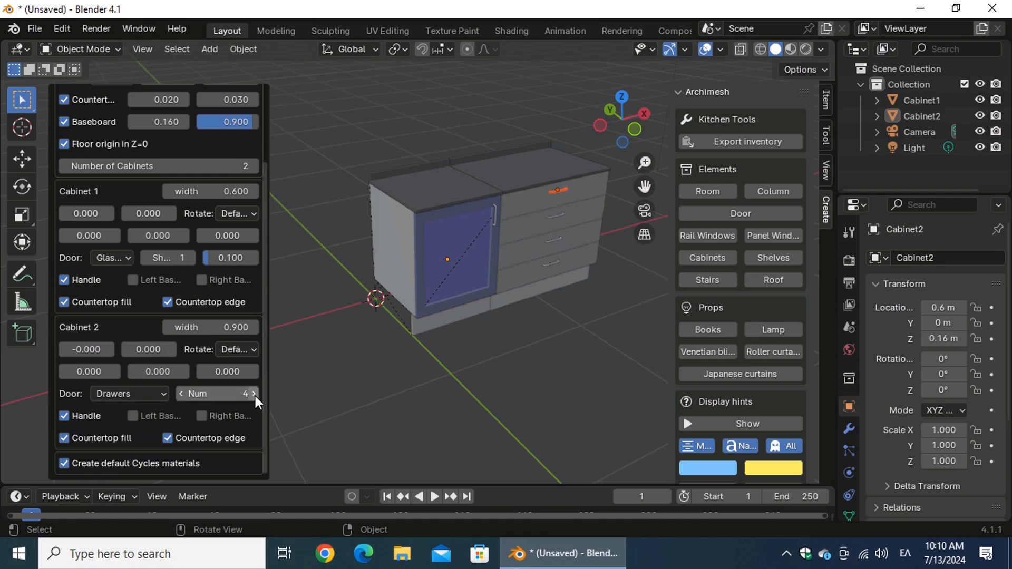
# Return Cabinet 2 to three drawers and test glass frame 0.020 before restoring 0.100.
pyautogui.click(181, 393)
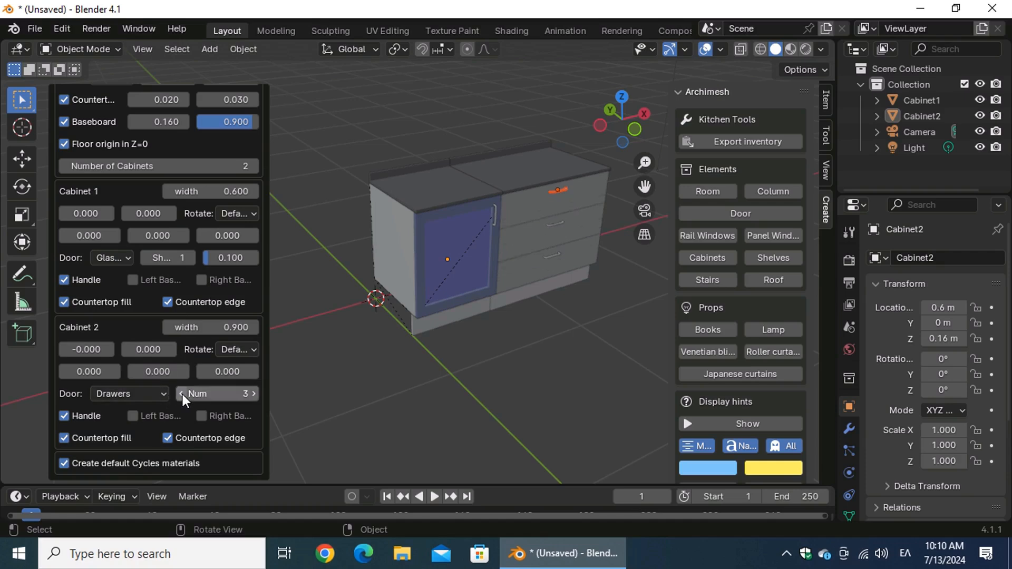
pyautogui.moveTo(256, 398)
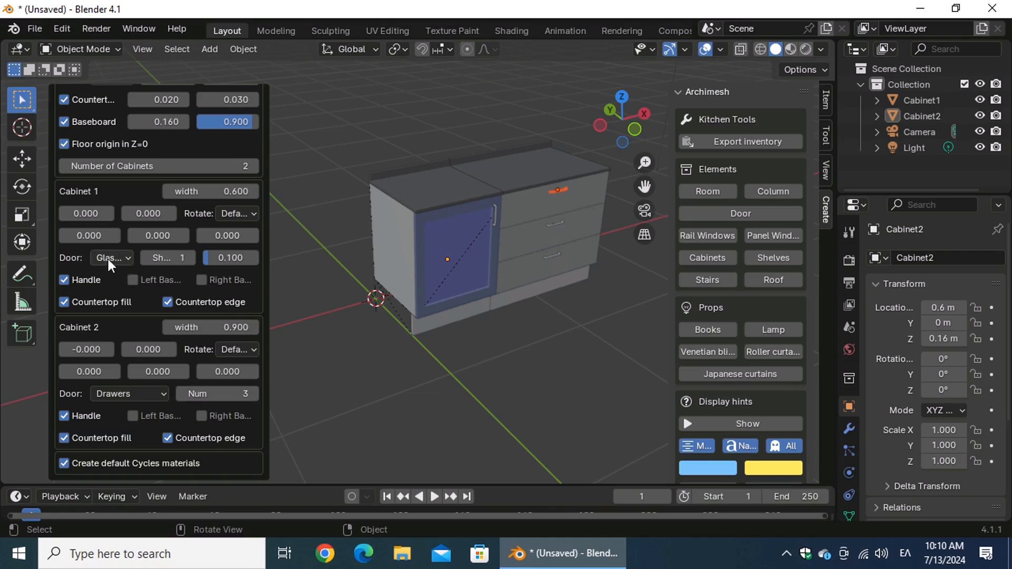
pyautogui.moveTo(231, 258)
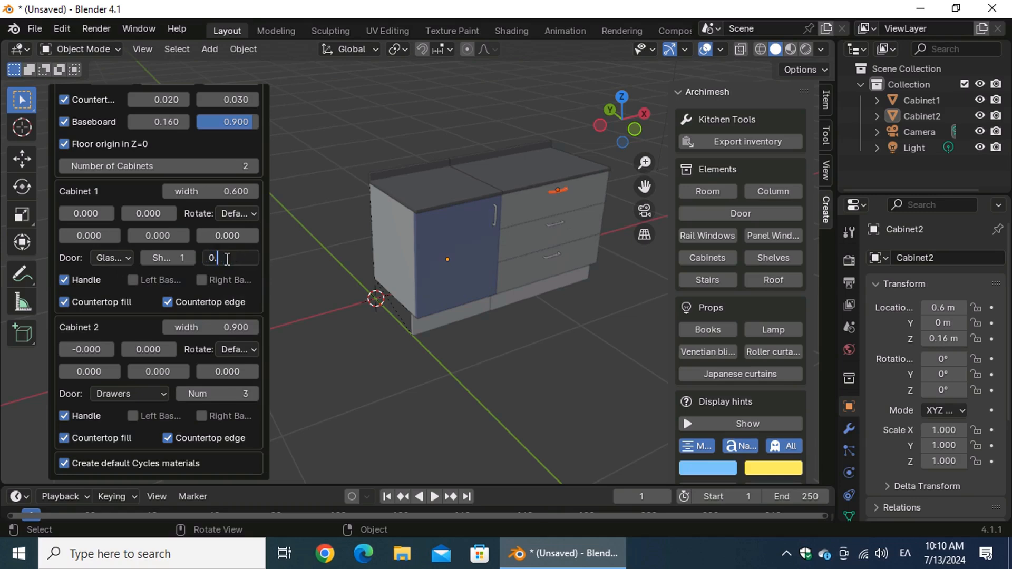
pyautogui.write('0.0200')
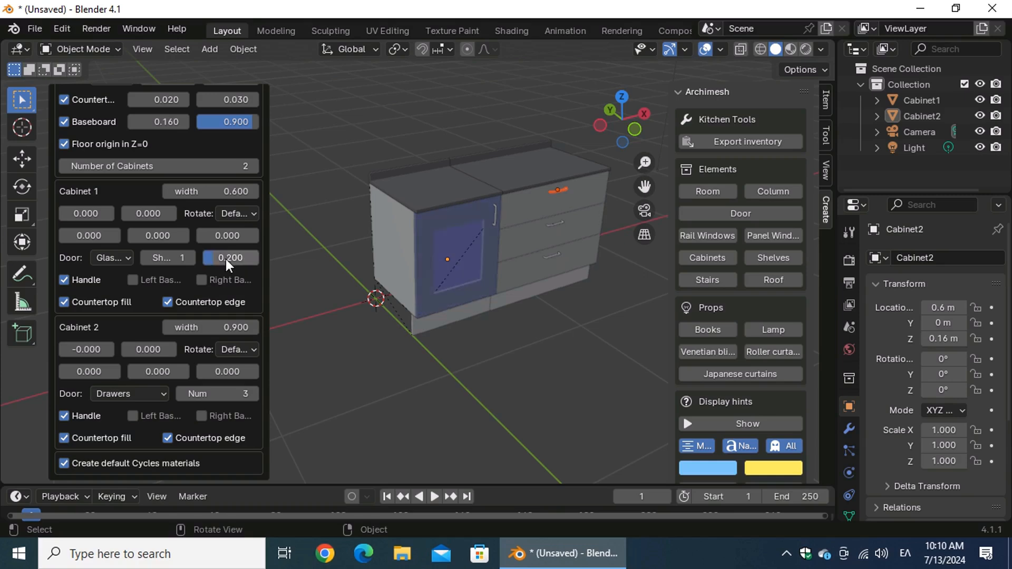
pyautogui.click(229, 257)
pyautogui.write('0.100')
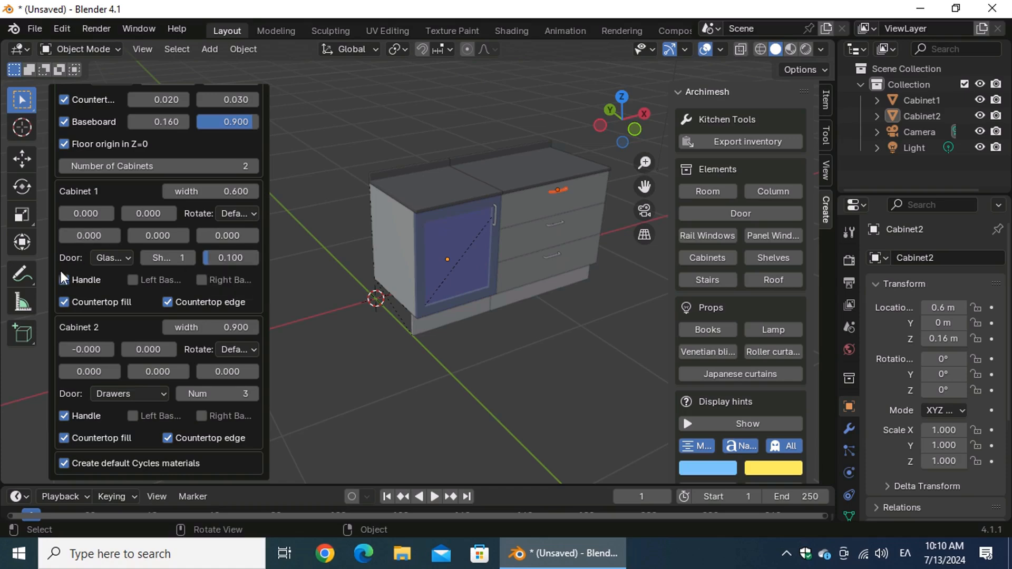
# Toggle the drawer handles off and on, then tick Left Base for Cabinet 1 and Right Base for Cabinet 2.
pyautogui.click(64, 281)
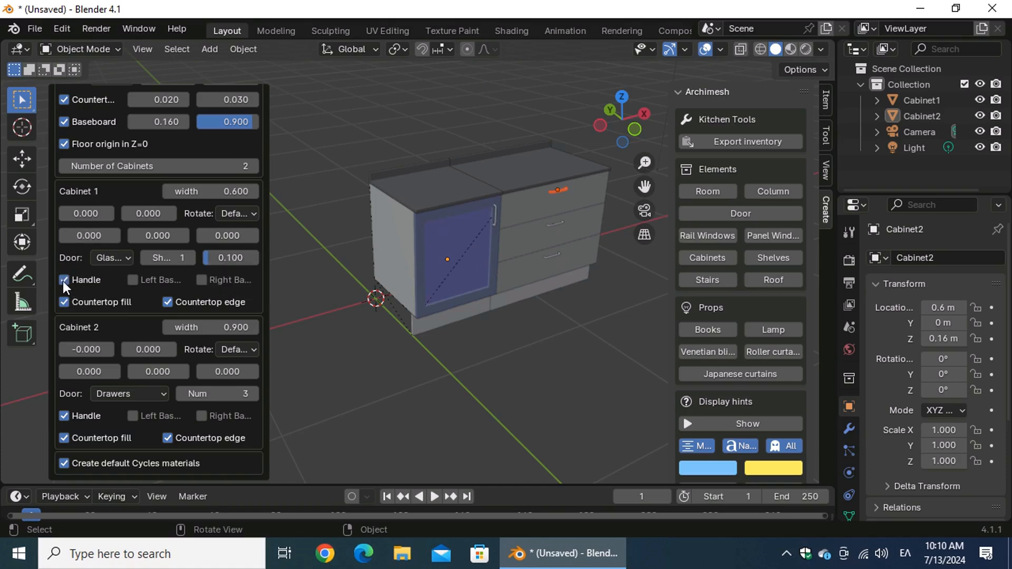
pyautogui.click(64, 416)
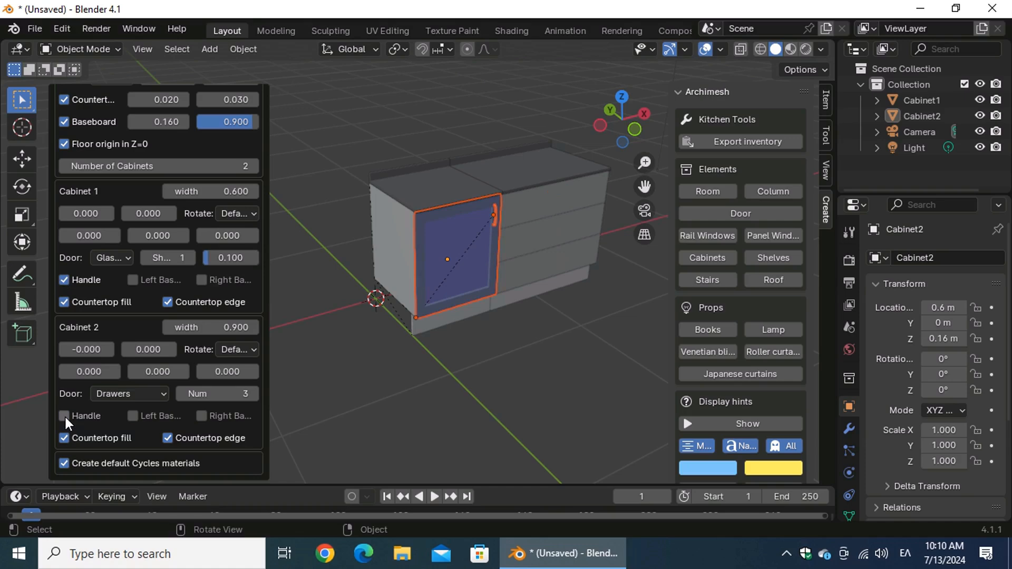
pyautogui.click(65, 415)
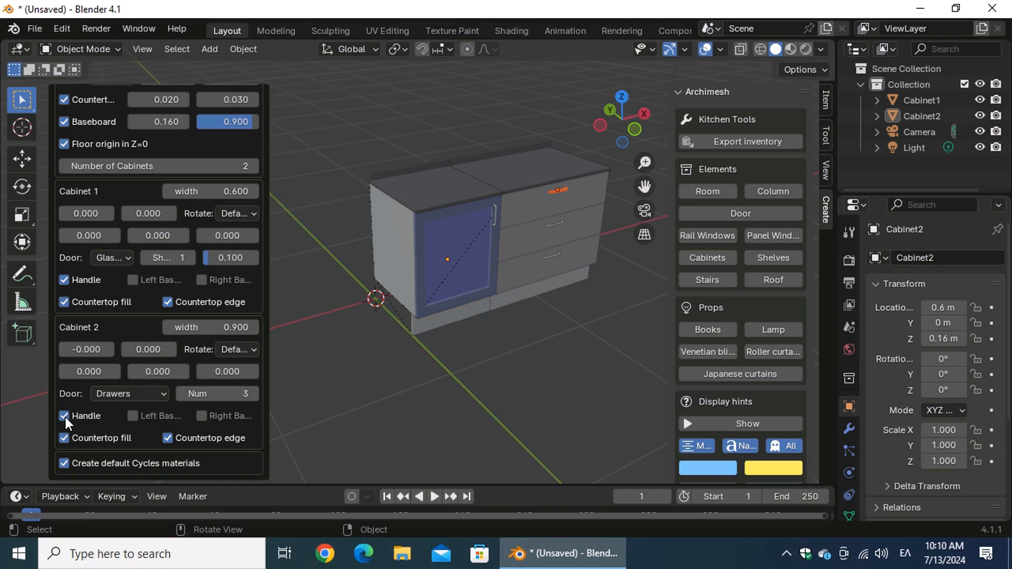
pyautogui.moveTo(134, 315)
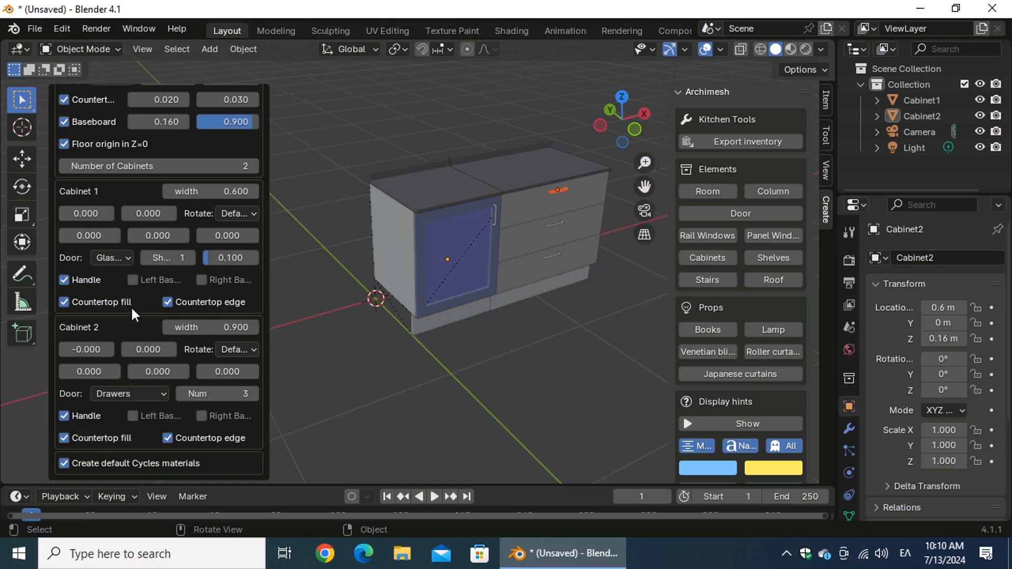
pyautogui.click(132, 280)
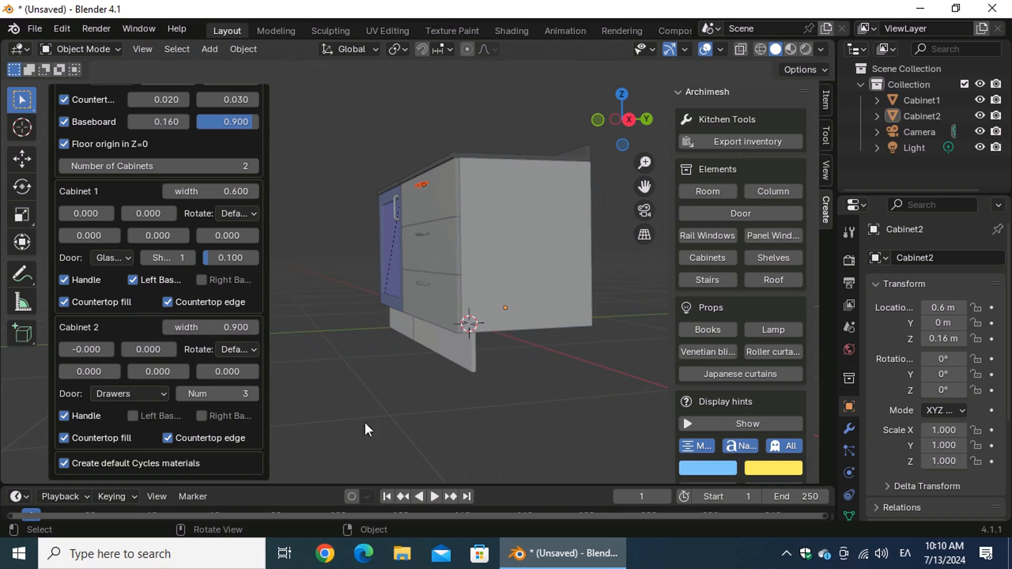
pyautogui.click(201, 416)
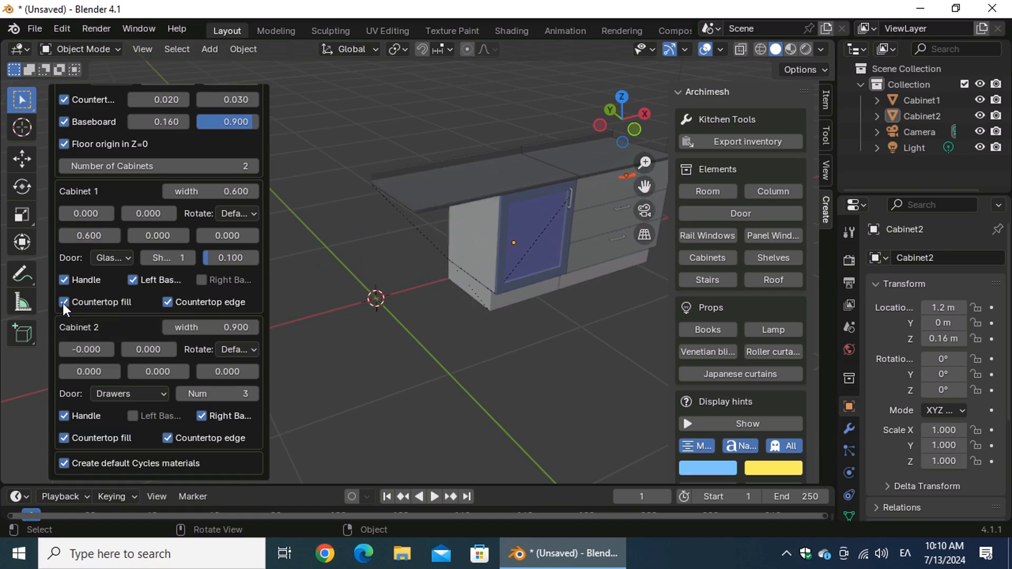
pyautogui.click(63, 303)
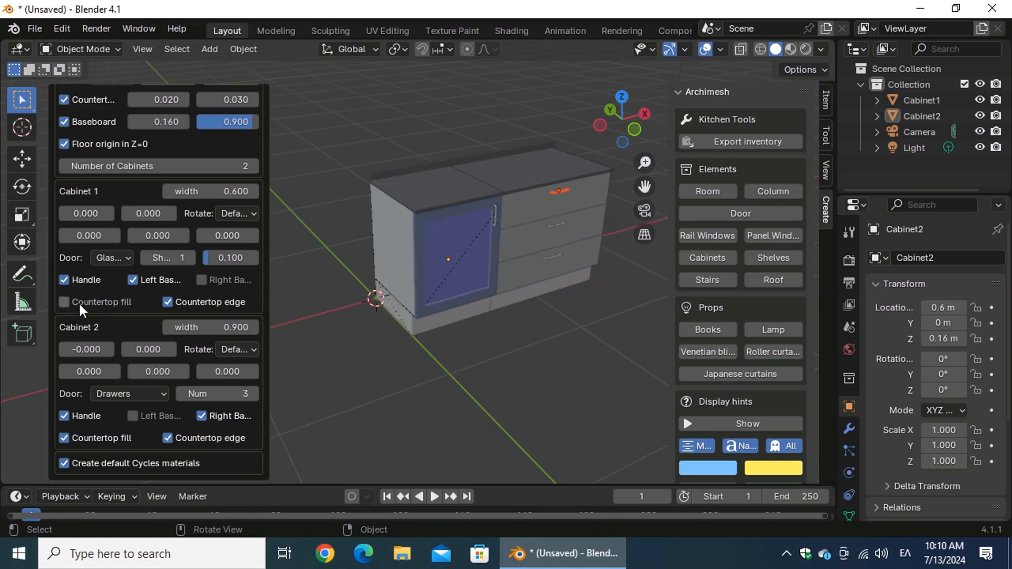
pyautogui.click(64, 303)
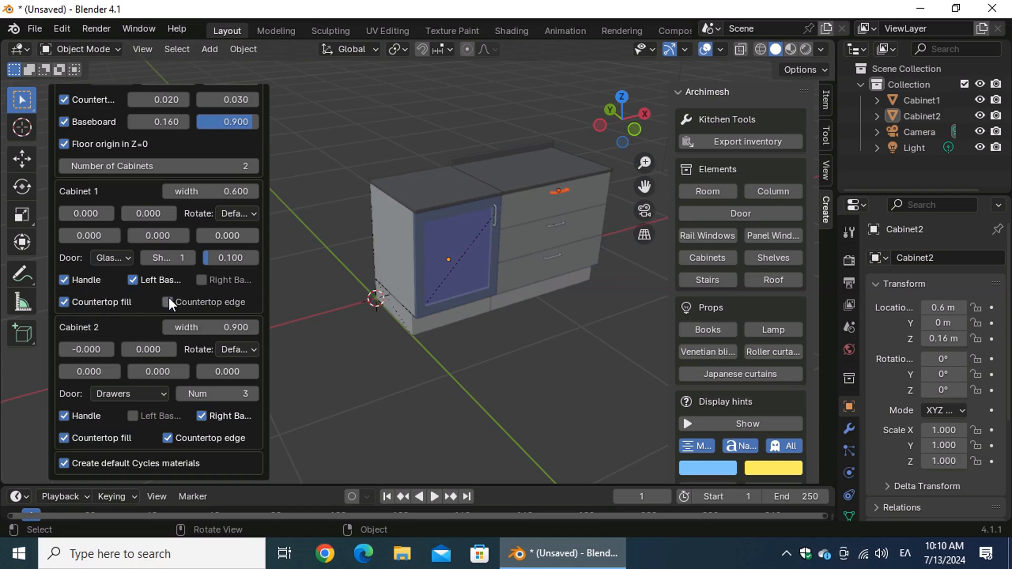
pyautogui.click(168, 302)
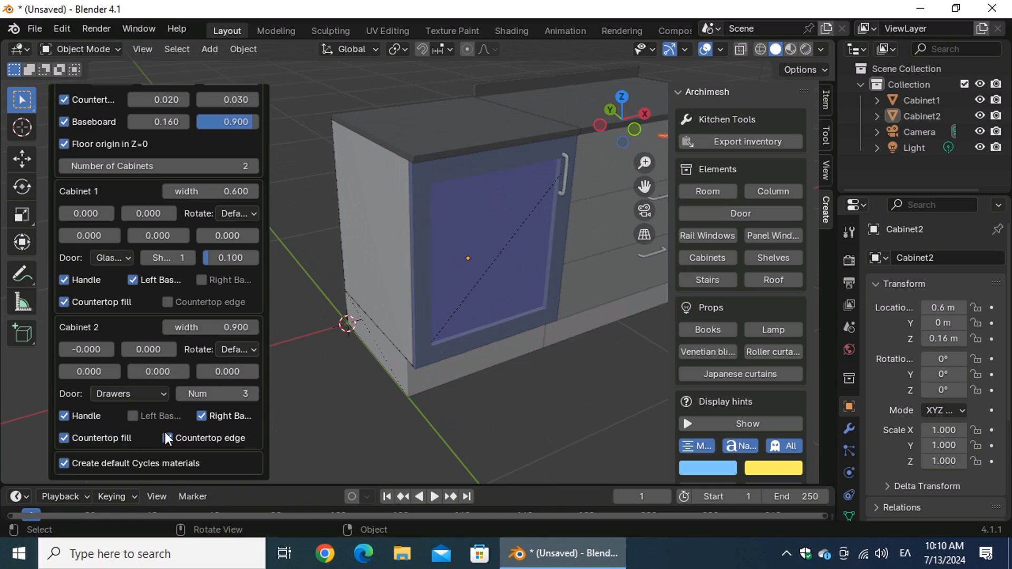
pyautogui.click(167, 437)
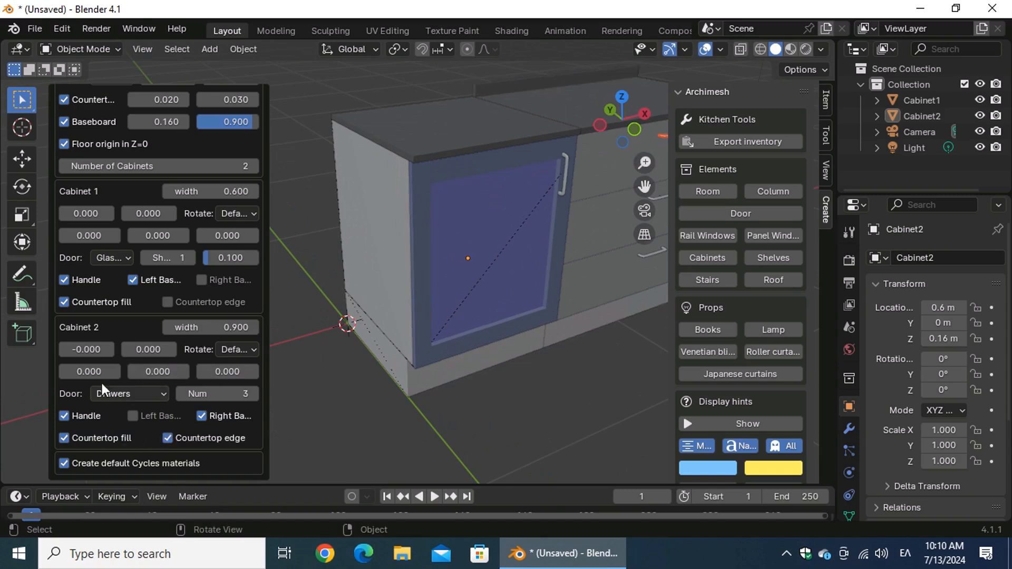
pyautogui.click(167, 302)
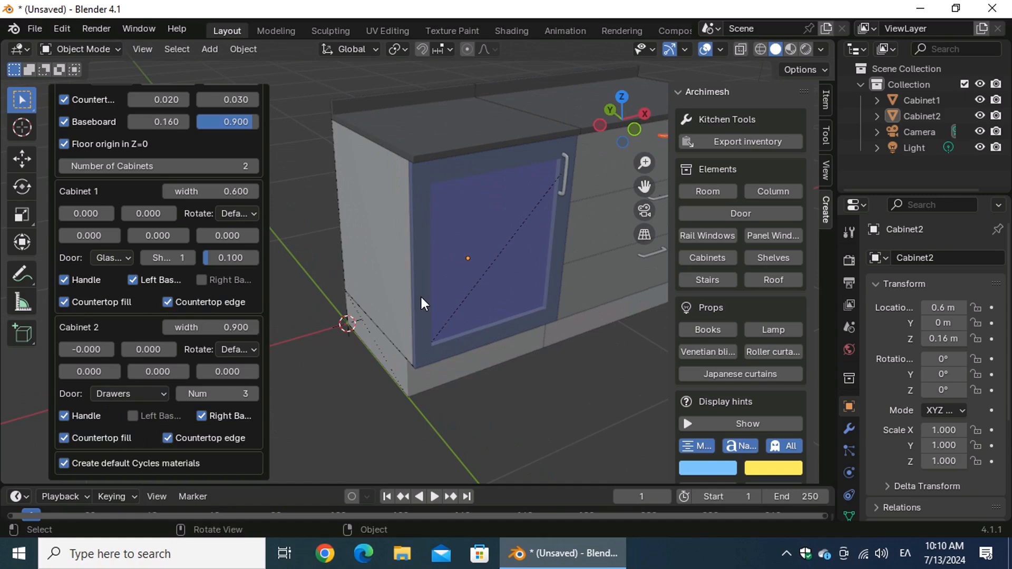
pyautogui.moveTo(538, 416)
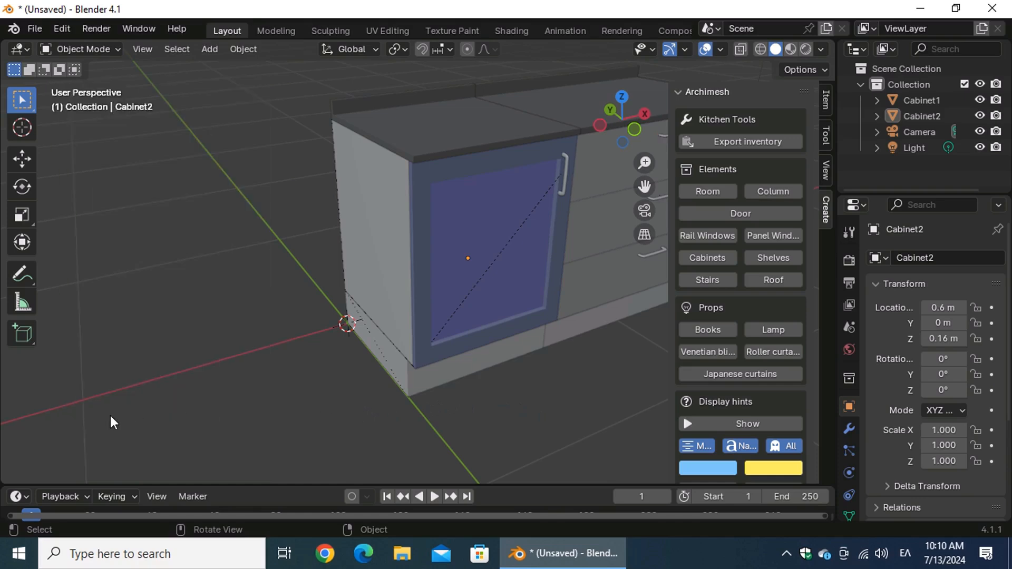
pyautogui.moveTo(643, 184)
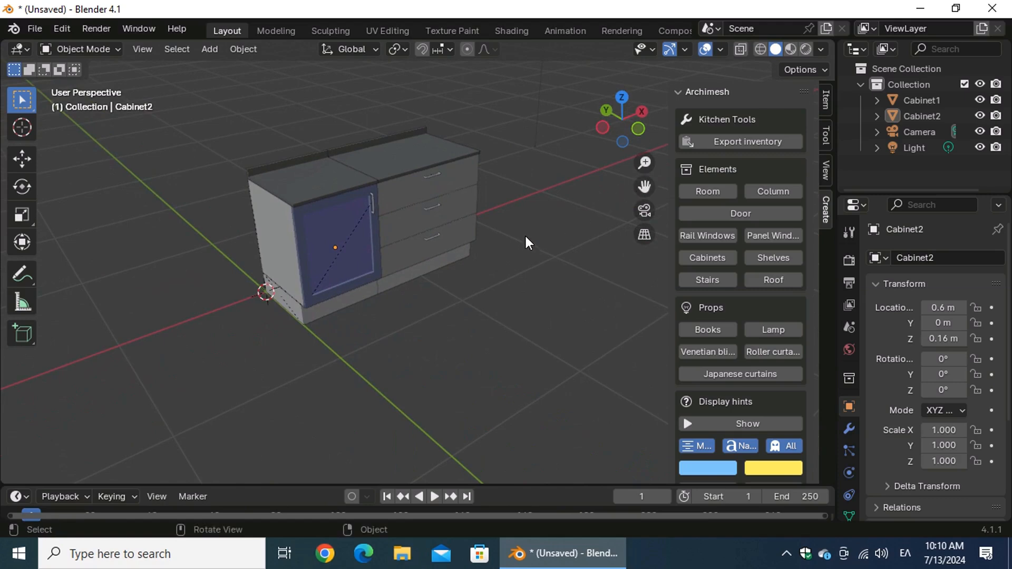
pyautogui.moveTo(303, 249)
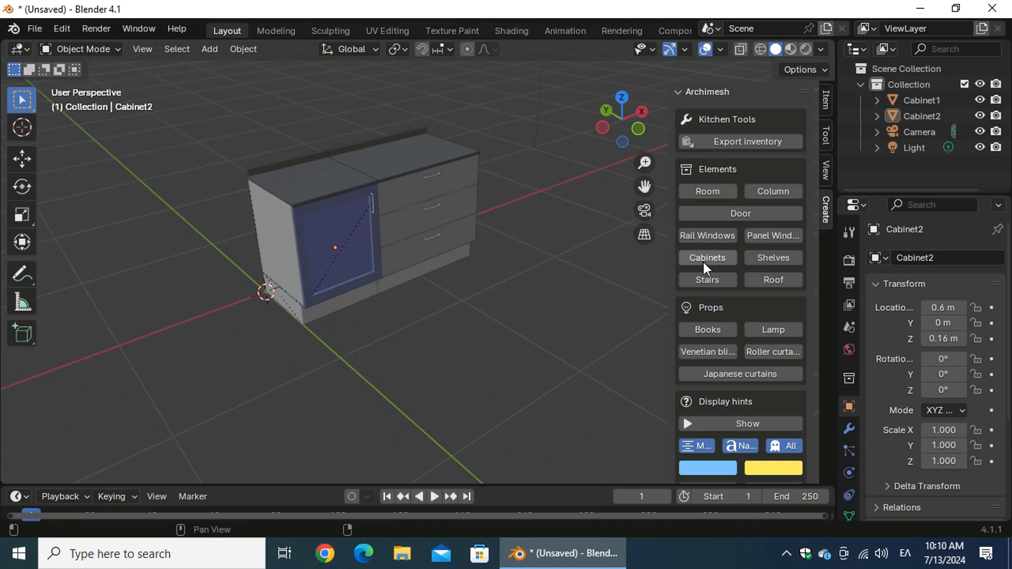
# Add a second Archimesh cabinet run of Type Wall and change its Cabinet 2 door from Drawers to Double.
pyautogui.click(706, 257)
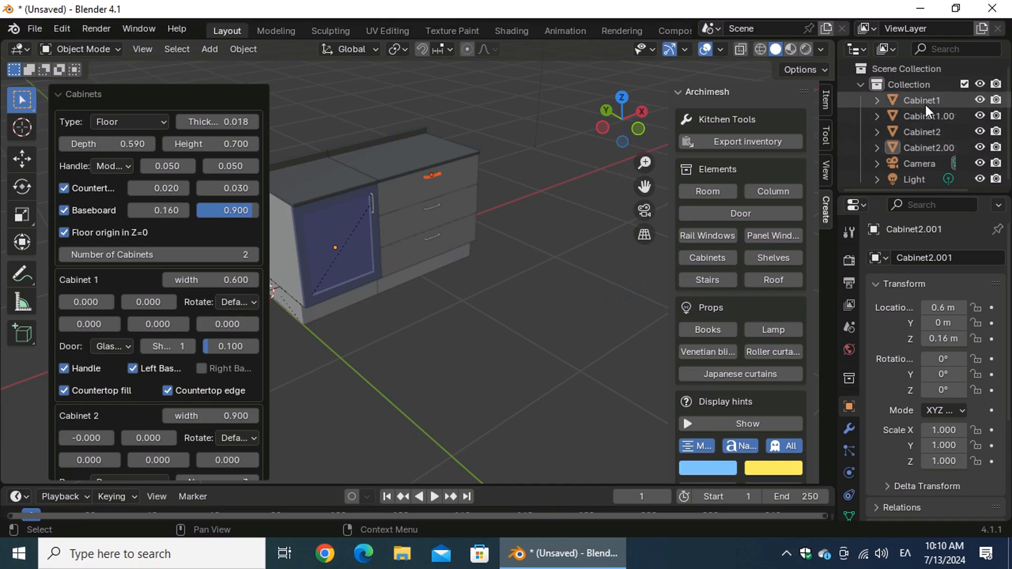
pyautogui.moveTo(162, 140)
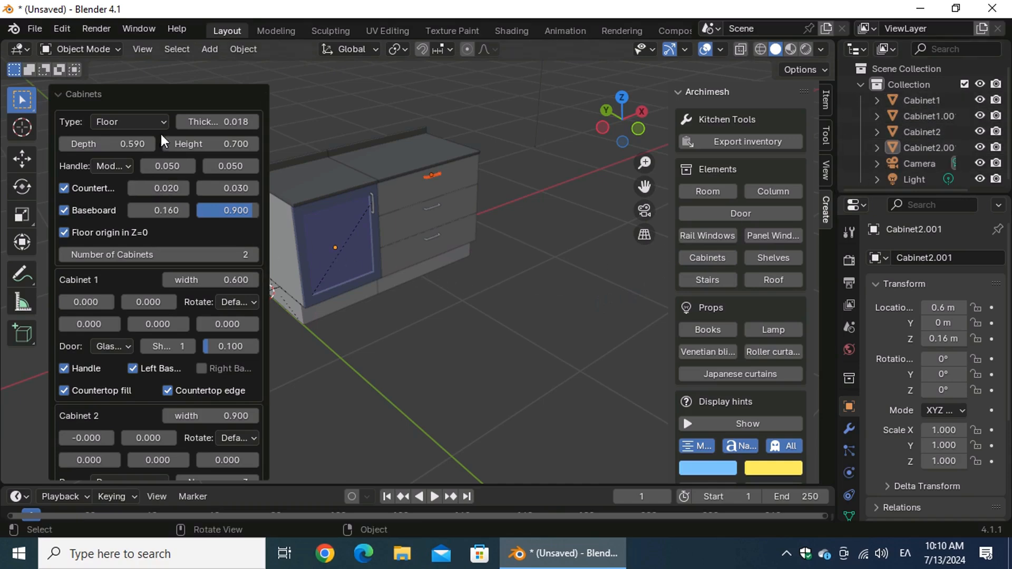
pyautogui.click(129, 122)
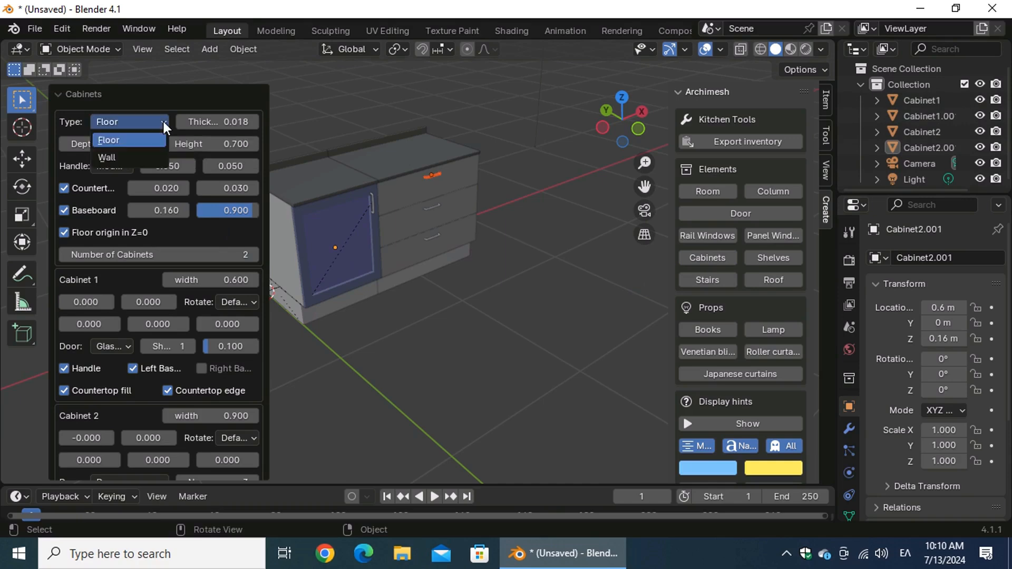
pyautogui.click(107, 157)
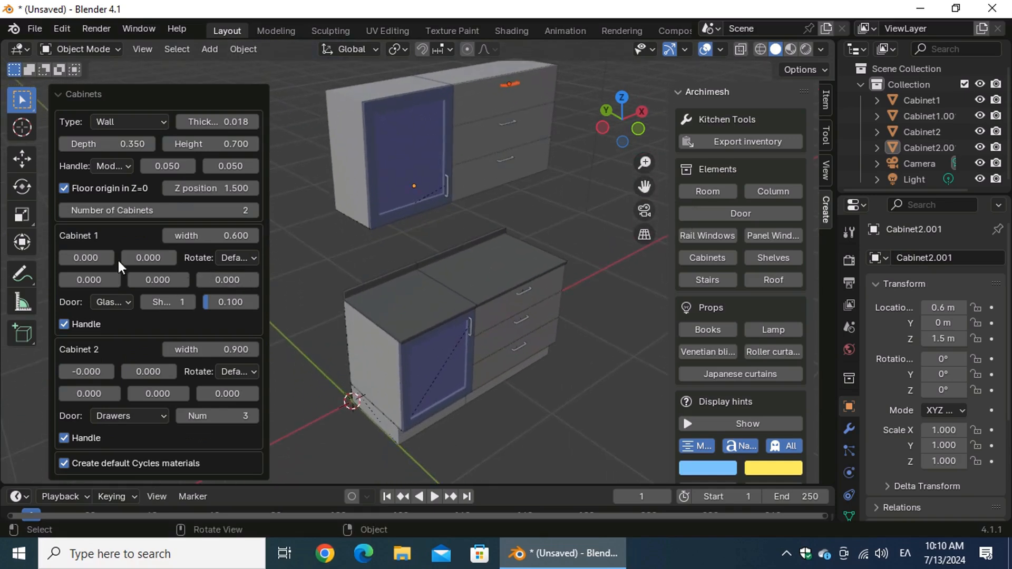
pyautogui.click(129, 301)
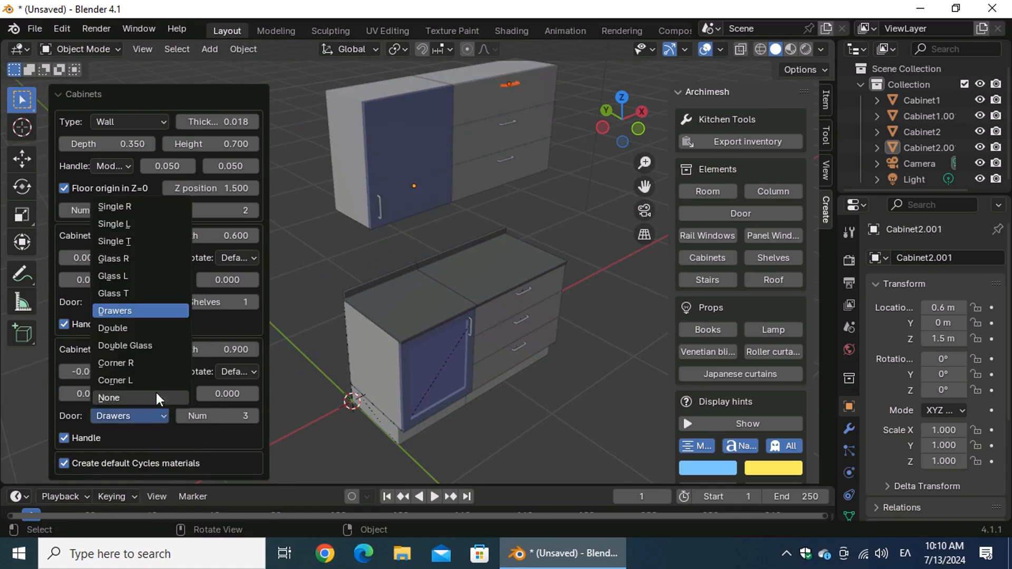
pyautogui.moveTo(149, 310)
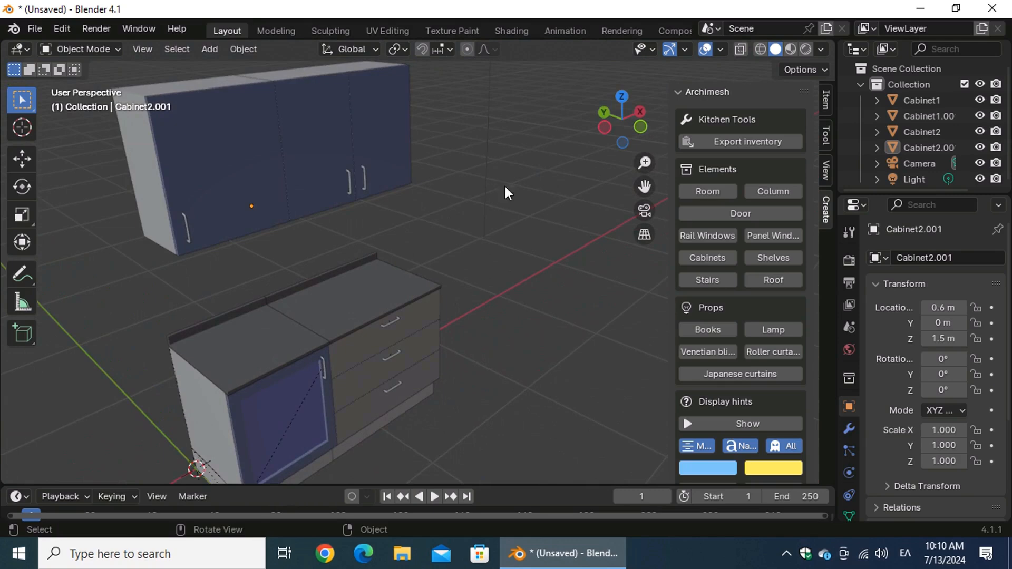
pyautogui.moveTo(528, 350)
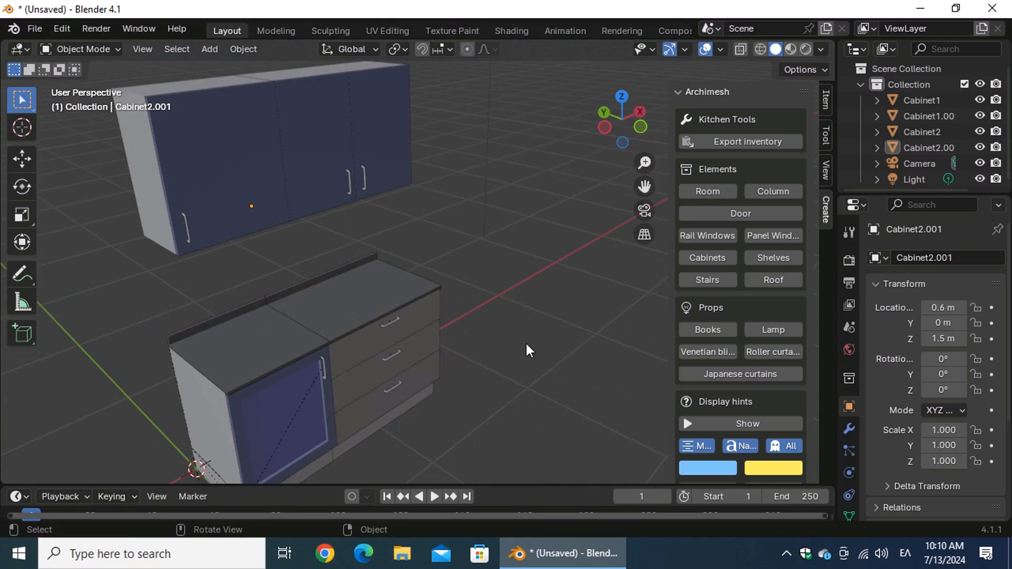
pyautogui.click(217, 188)
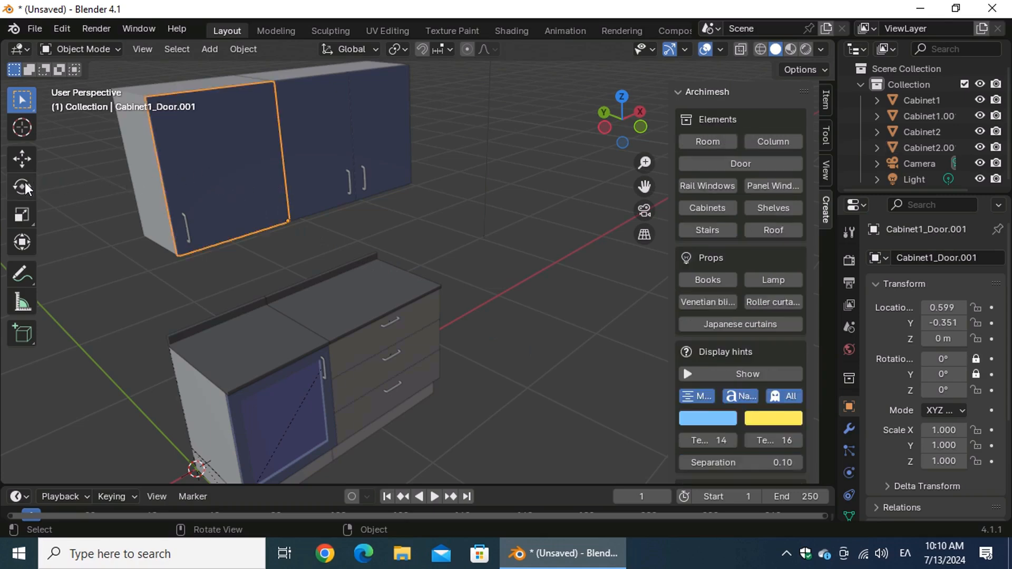
pyautogui.click(21, 187)
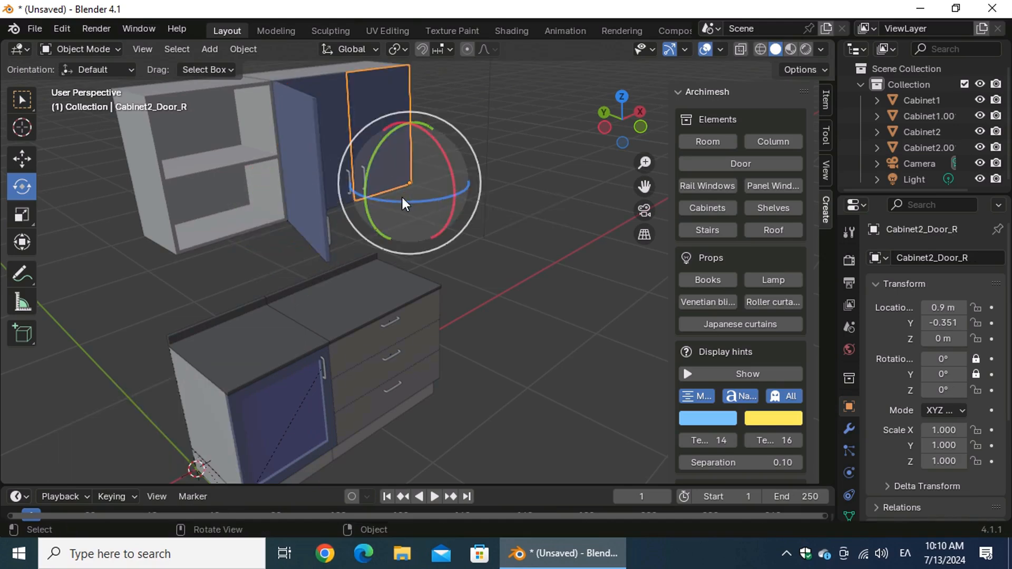
pyautogui.moveTo(404, 194); pyautogui.dragTo(413, 187)
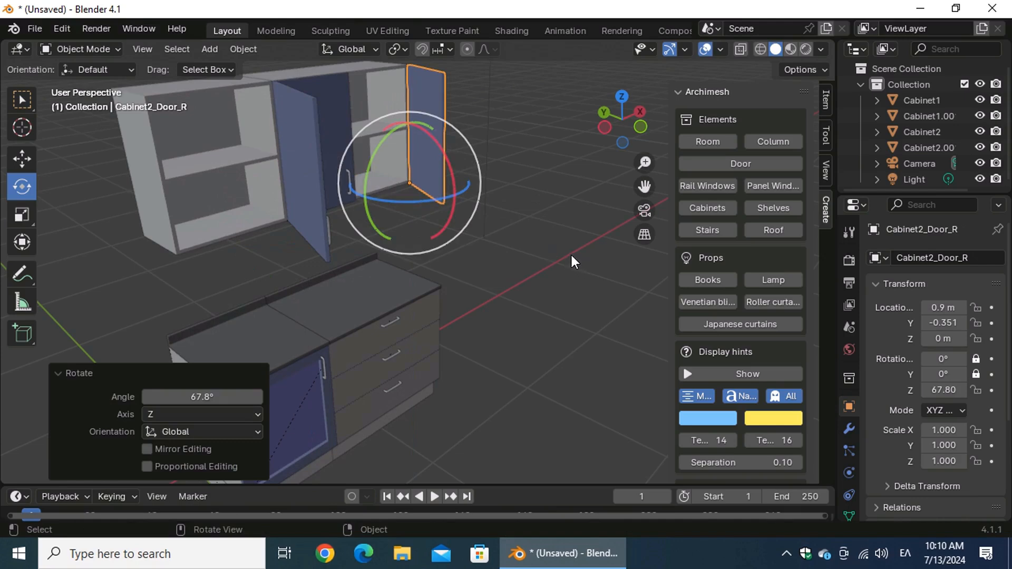
pyautogui.moveTo(772, 208)
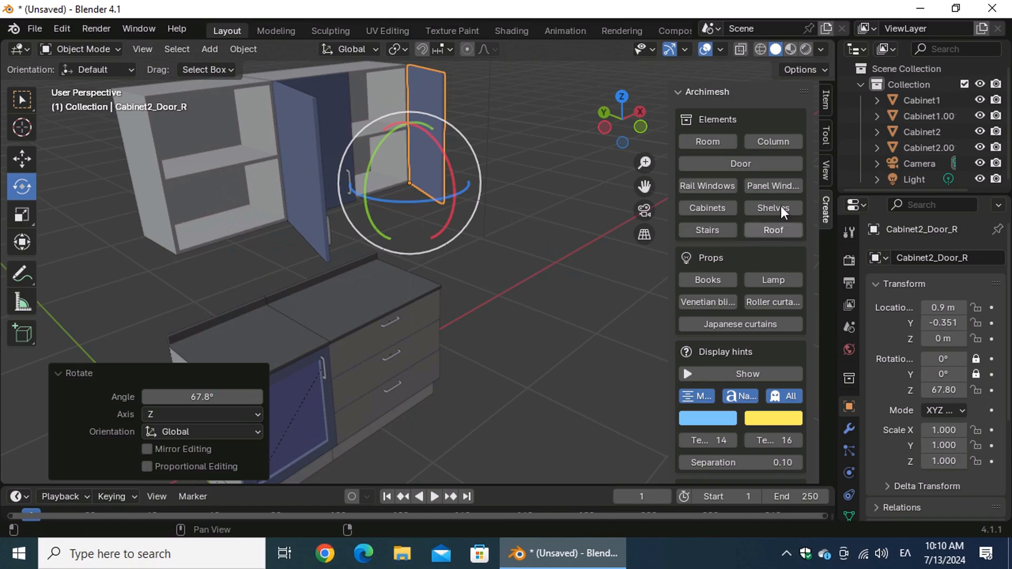
pyautogui.click(824, 100)
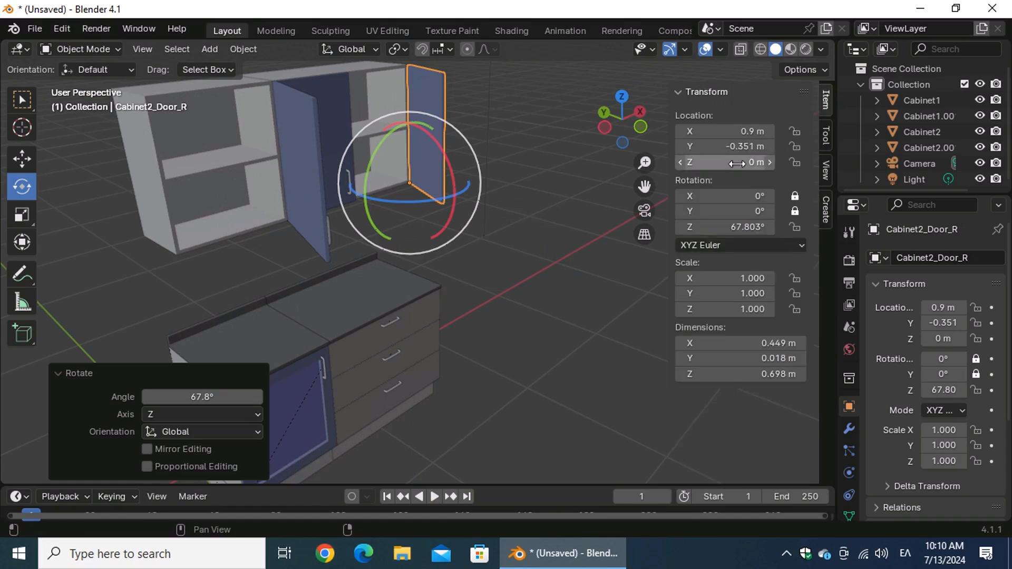
pyautogui.doubleClick(724, 227)
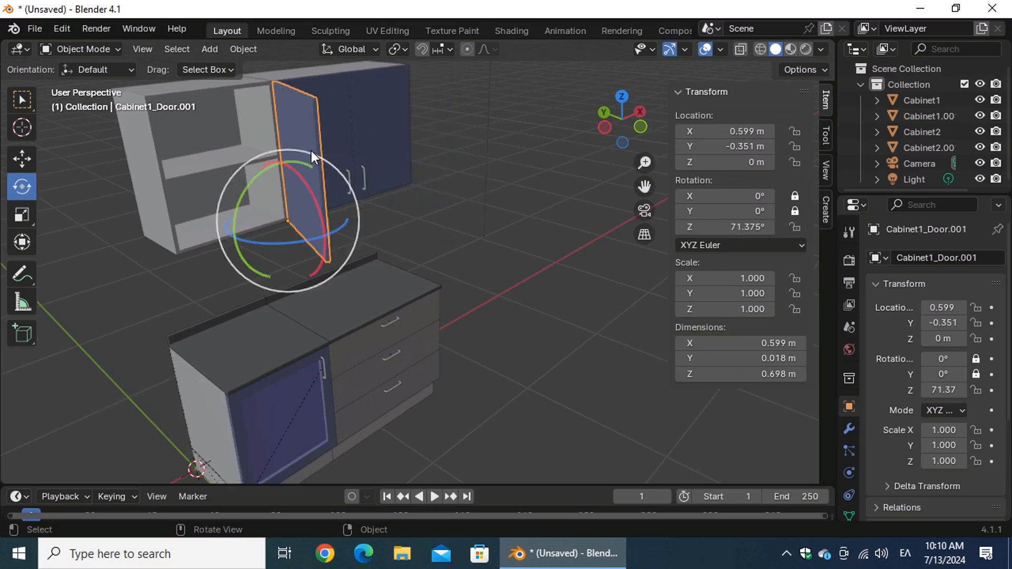
pyautogui.doubleClick(725, 227)
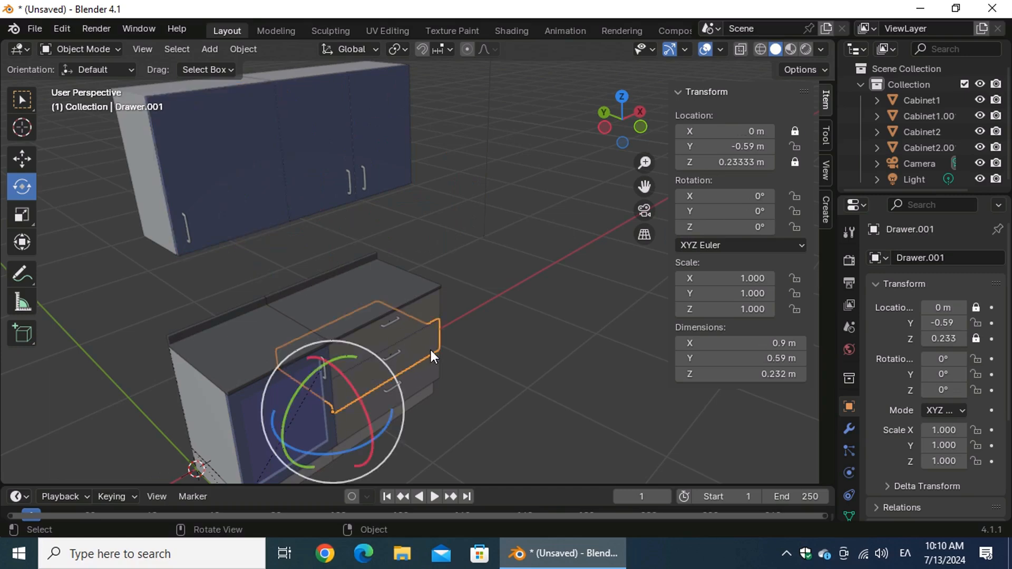
pyautogui.moveTo(22, 159)
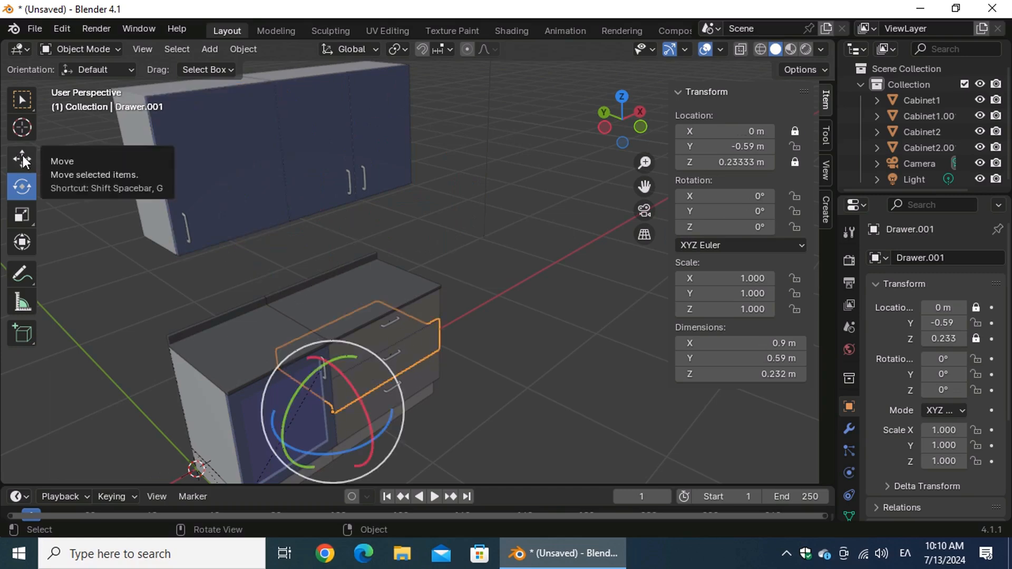
# Slide Drawer.001 out along Y with the Move tool to about -0.952 m.
pyautogui.click(21, 159)
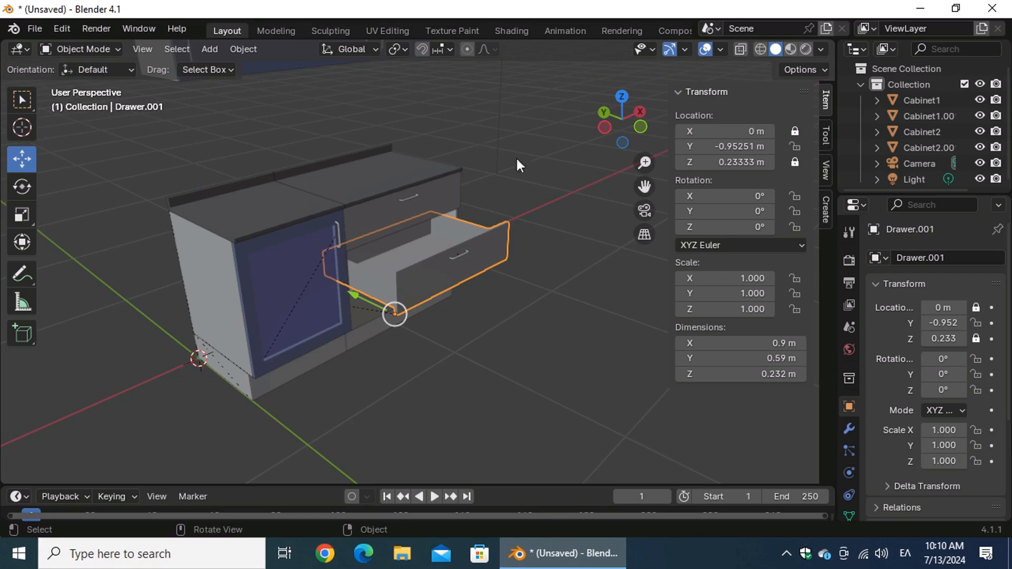
pyautogui.doubleClick(723, 146)
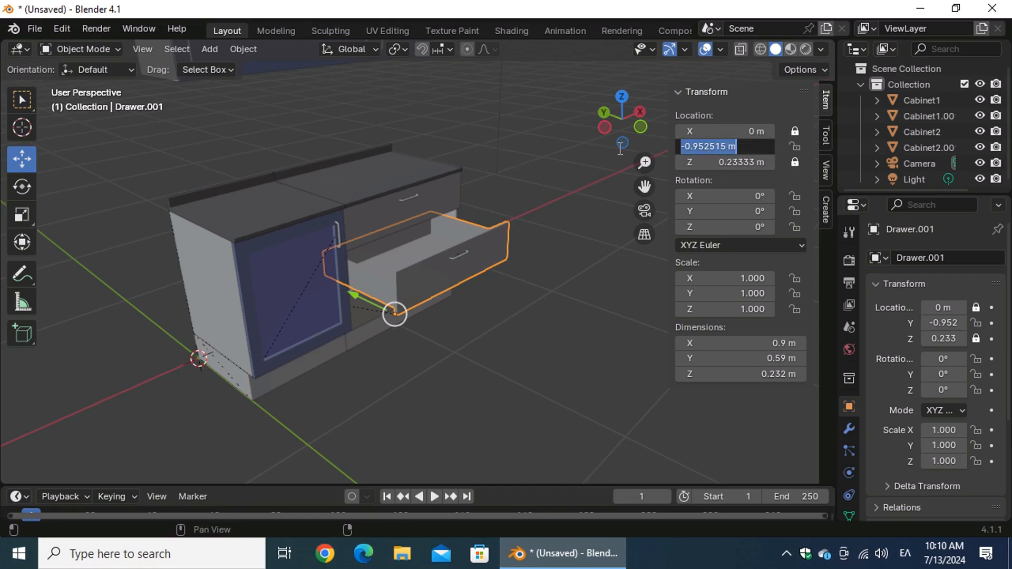